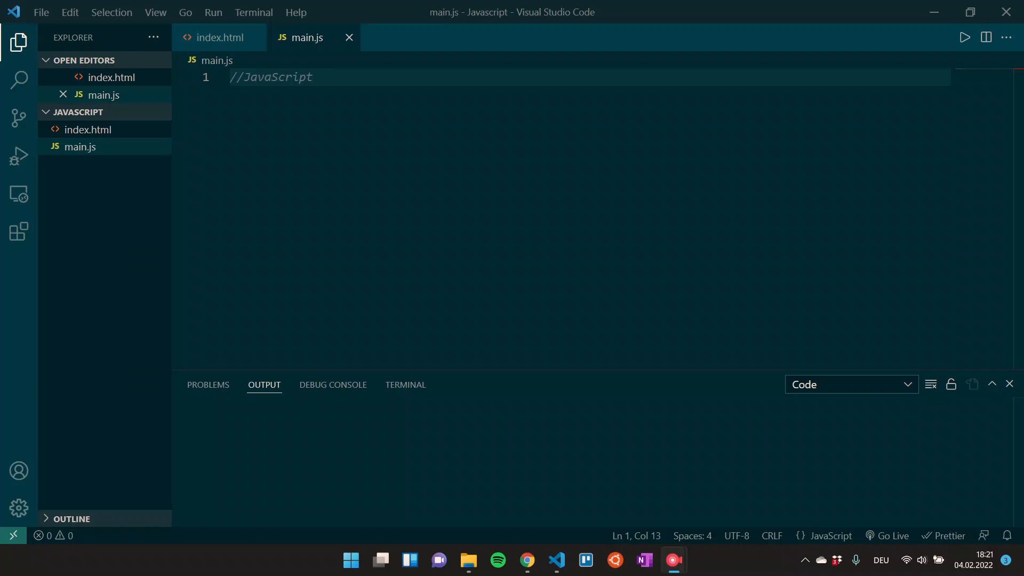
Show index.html with its Hello, there! heading, p1 paragraph and main.js script tag.
click(218, 37)
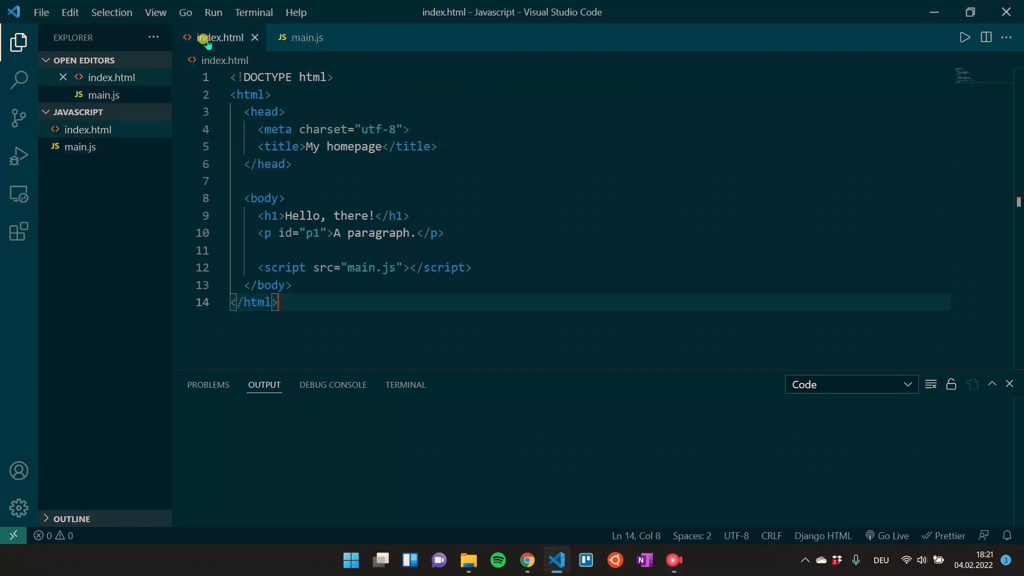
mouse_move(346, 296)
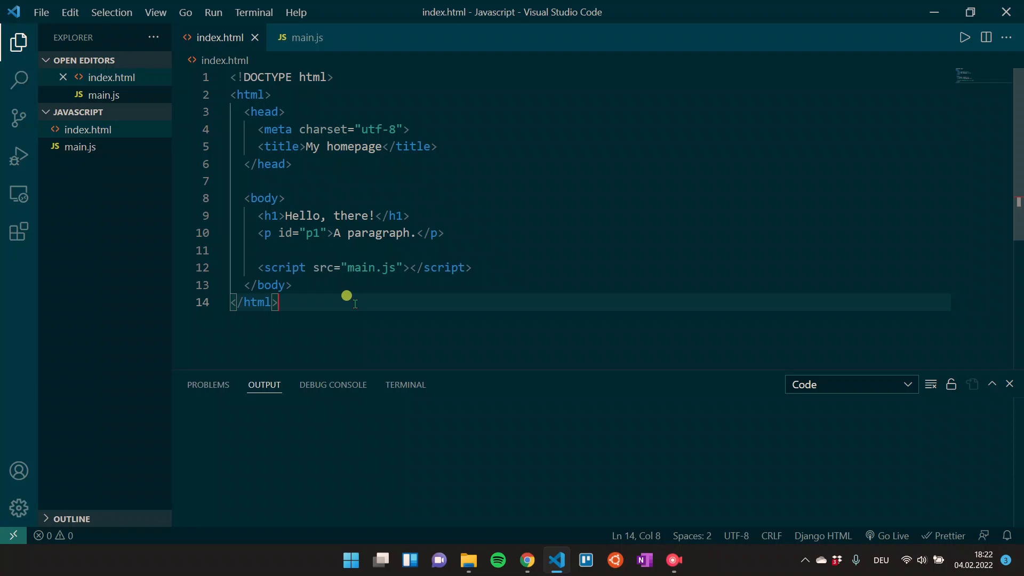
mouse_move(306, 38)
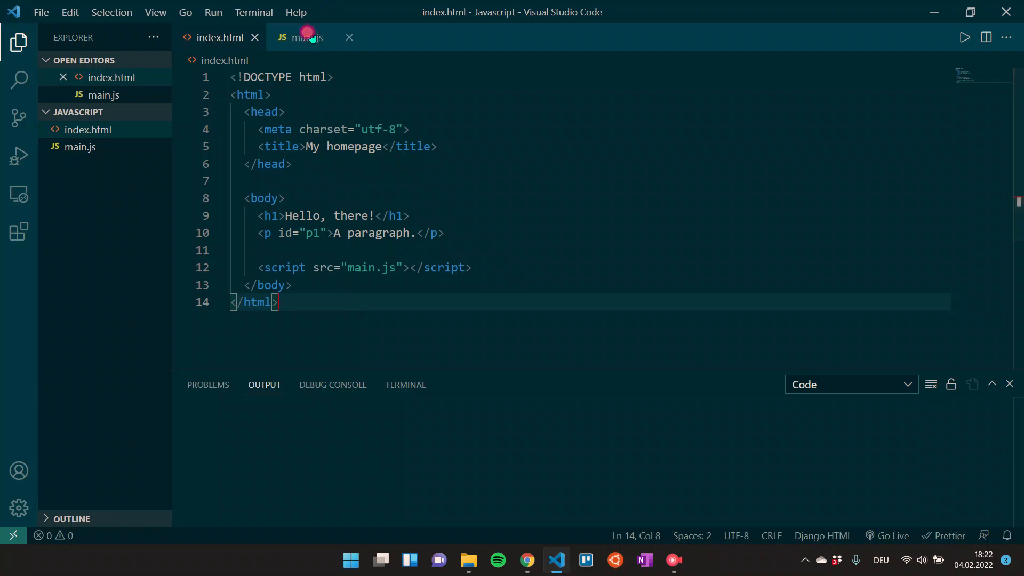
Switch back to main.js, which still holds only the //JavaScript comment.
click(307, 37)
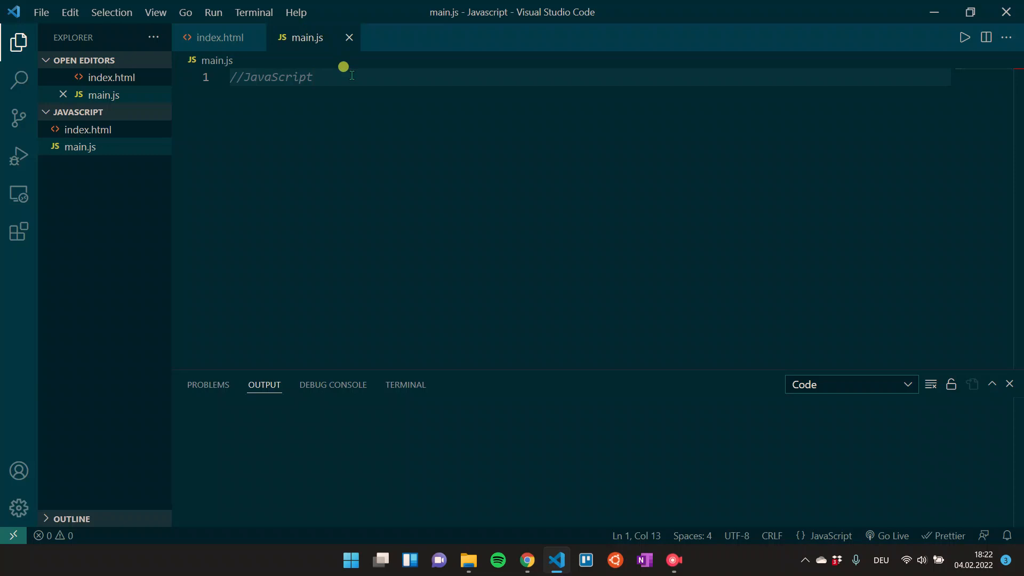
mouse_move(101, 188)
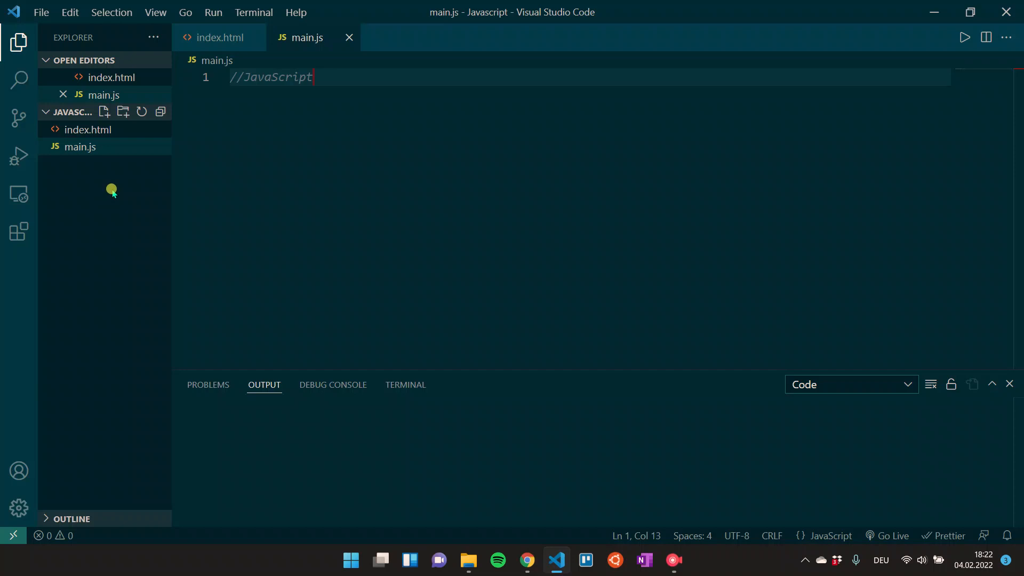
mouse_move(87, 130)
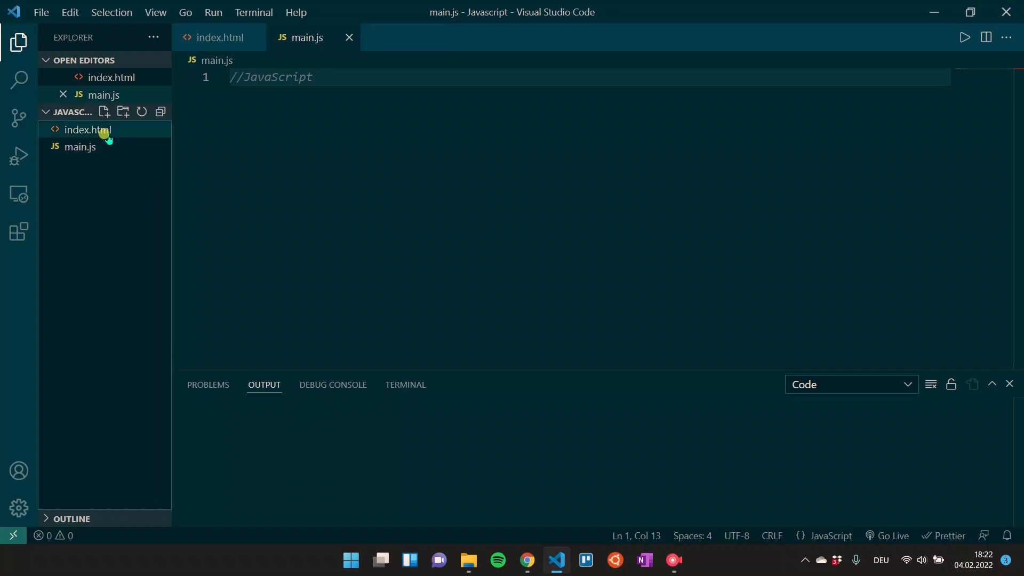
mouse_move(112, 142)
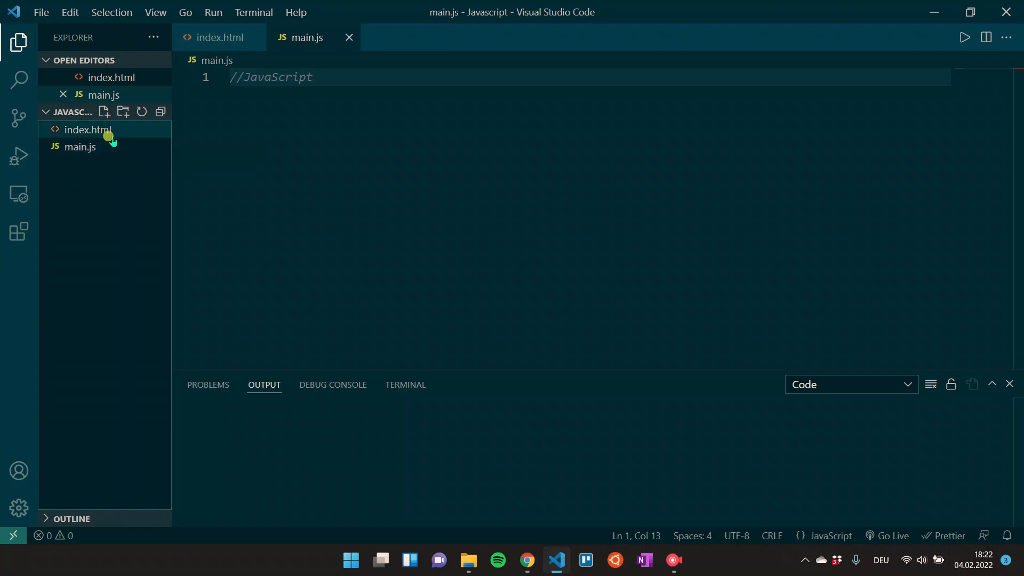
mouse_move(410, 196)
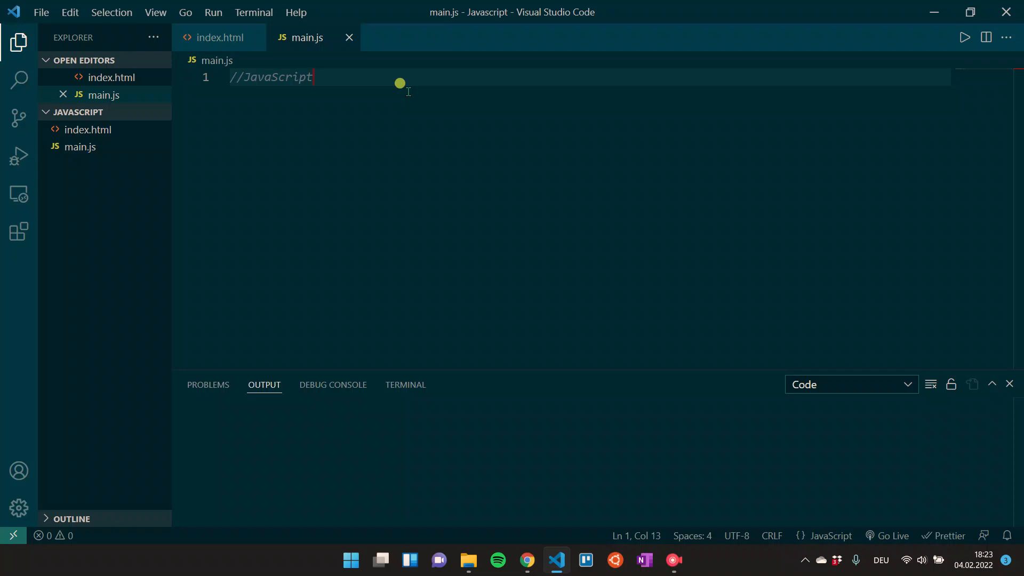
mouse_move(575, 454)
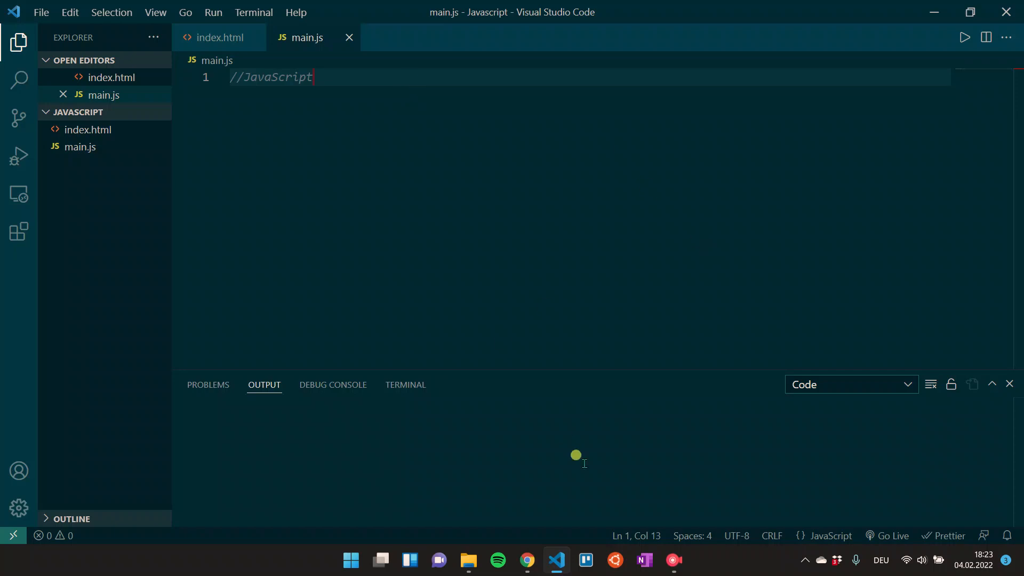
mouse_move(466, 295)
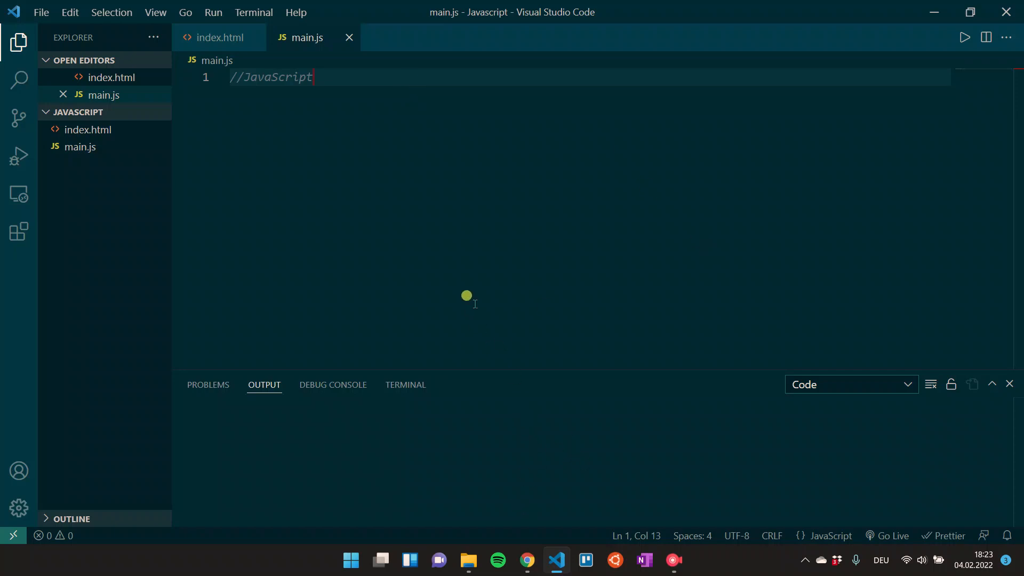
mouse_move(468, 560)
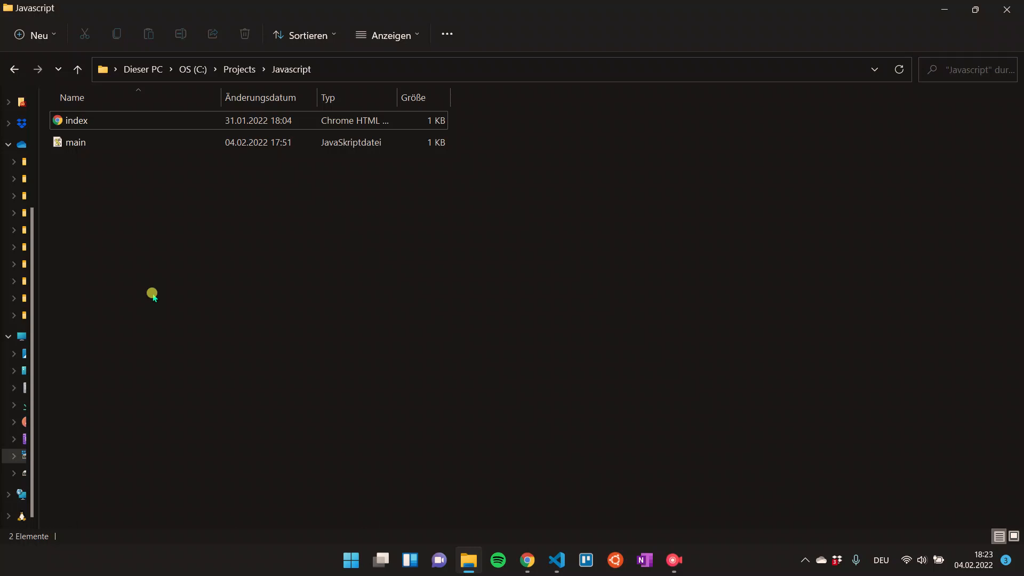
mouse_move(231, 240)
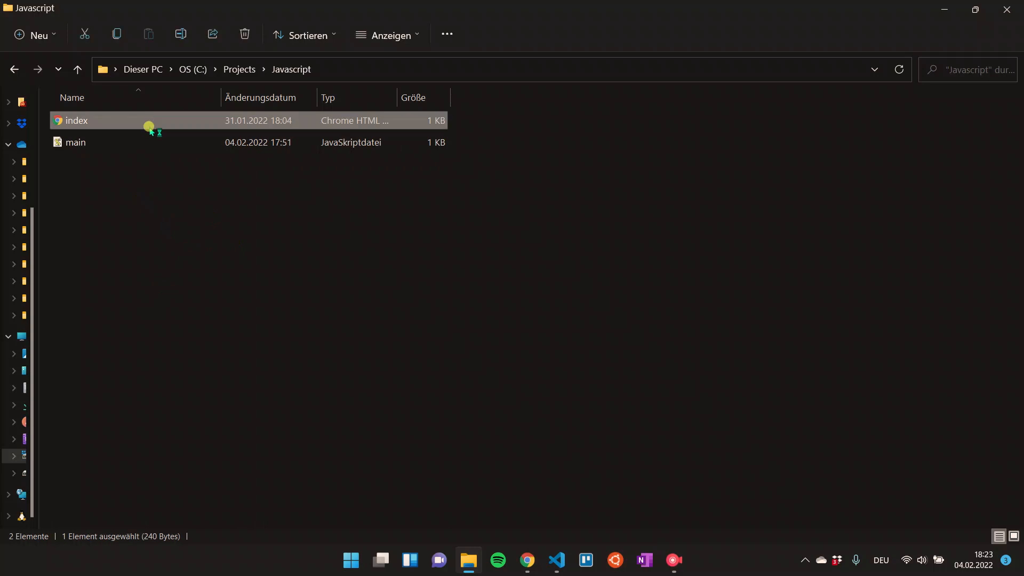
Open index.html from the project folder in Chrome, then return to the editor.
double_click(75, 121)
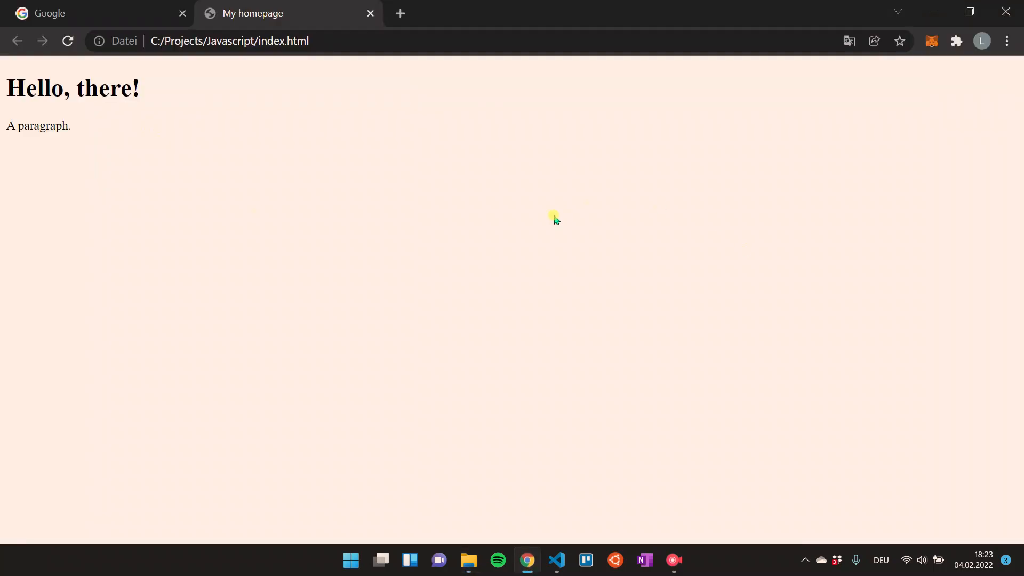
mouse_move(466, 234)
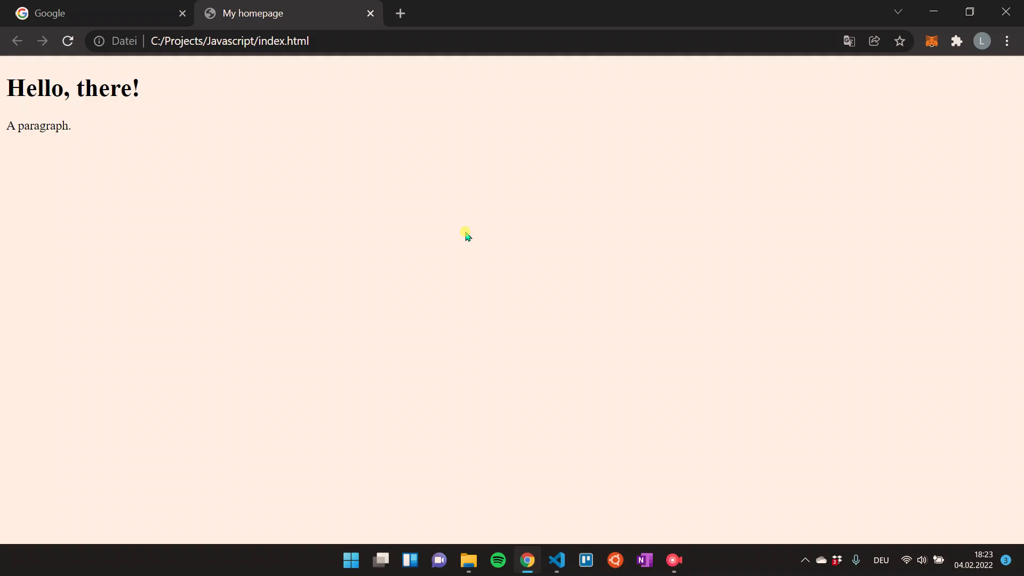
click(555, 564)
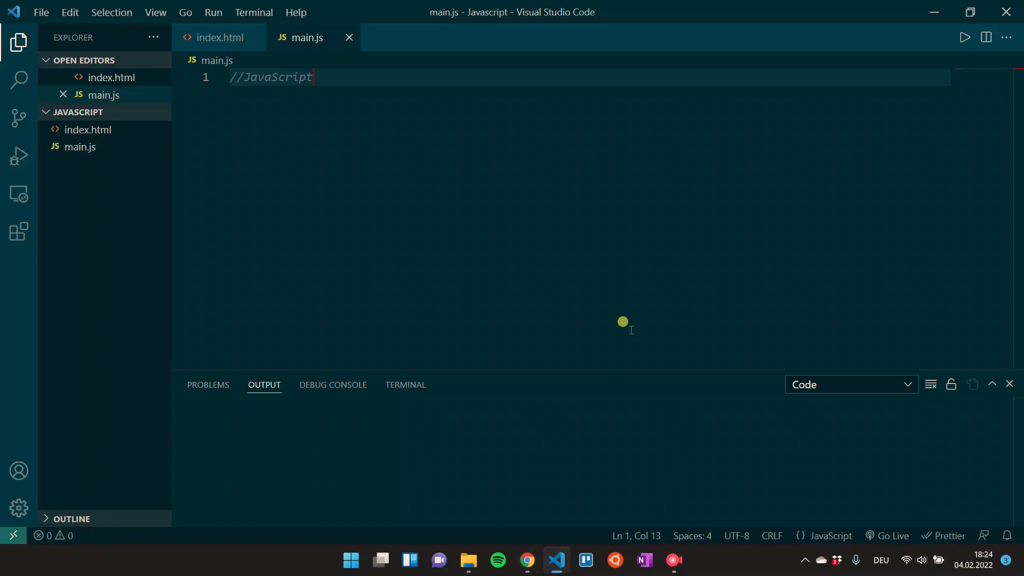
mouse_move(390, 141)
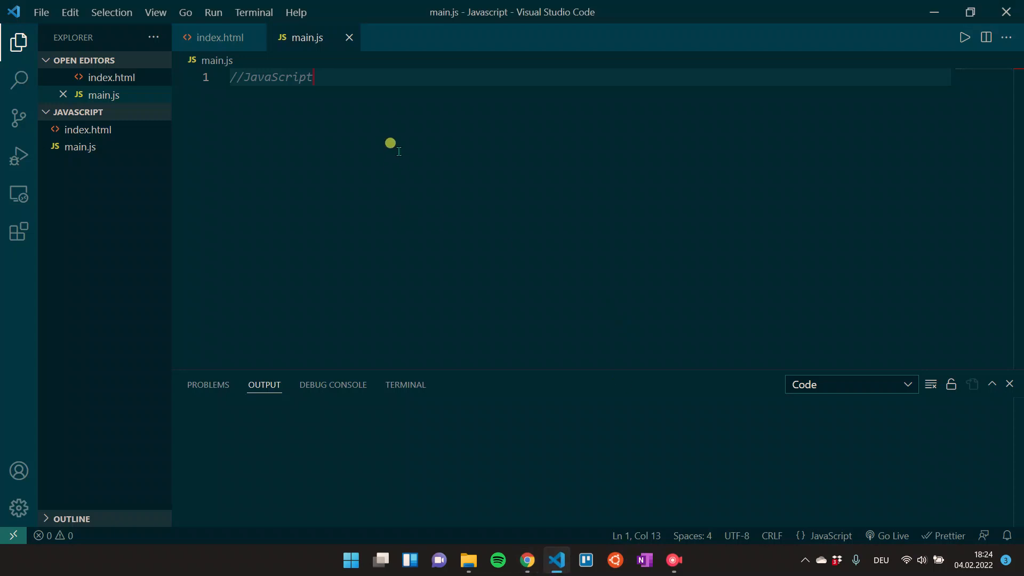
mouse_move(18, 231)
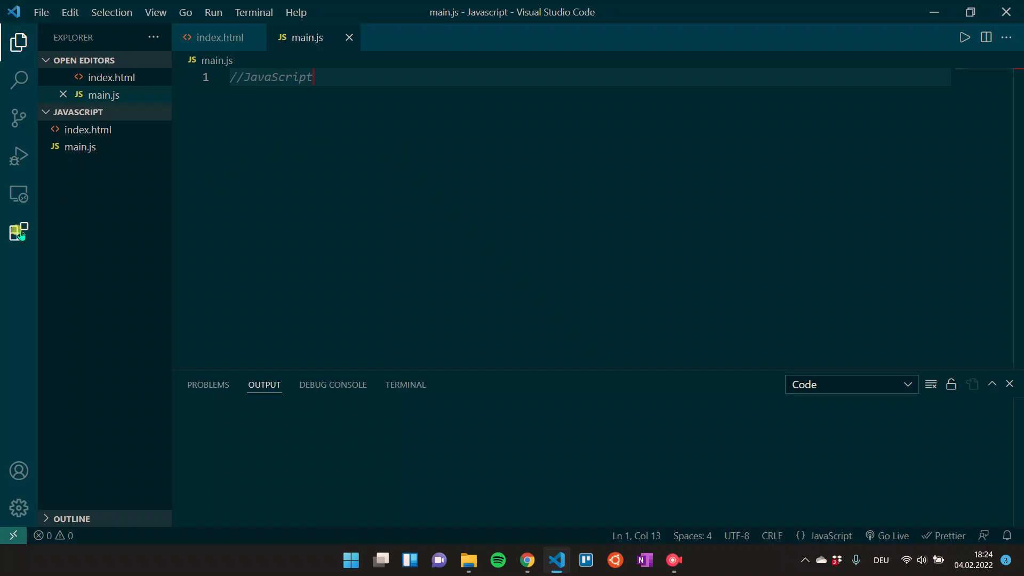
Look up Live Server by Ritwick Dey in Extensions, confirm it is installed, and return to main.js.
click(19, 231)
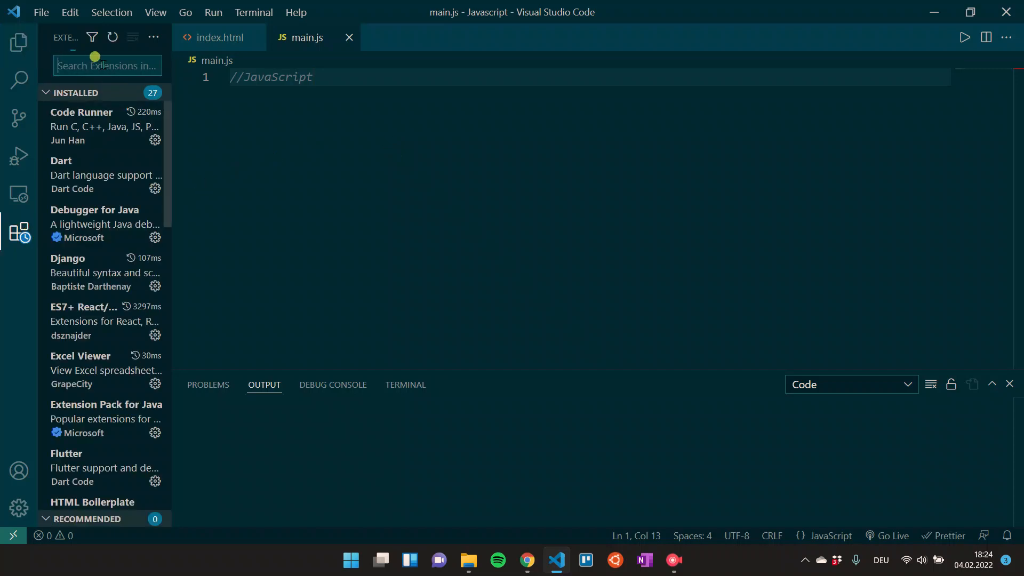
text(live server)
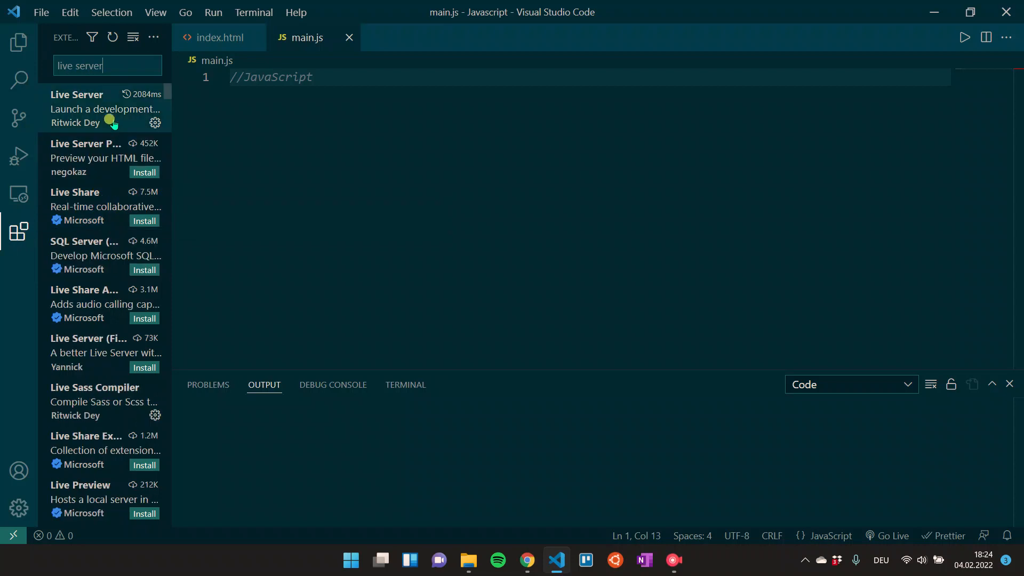
click(92, 109)
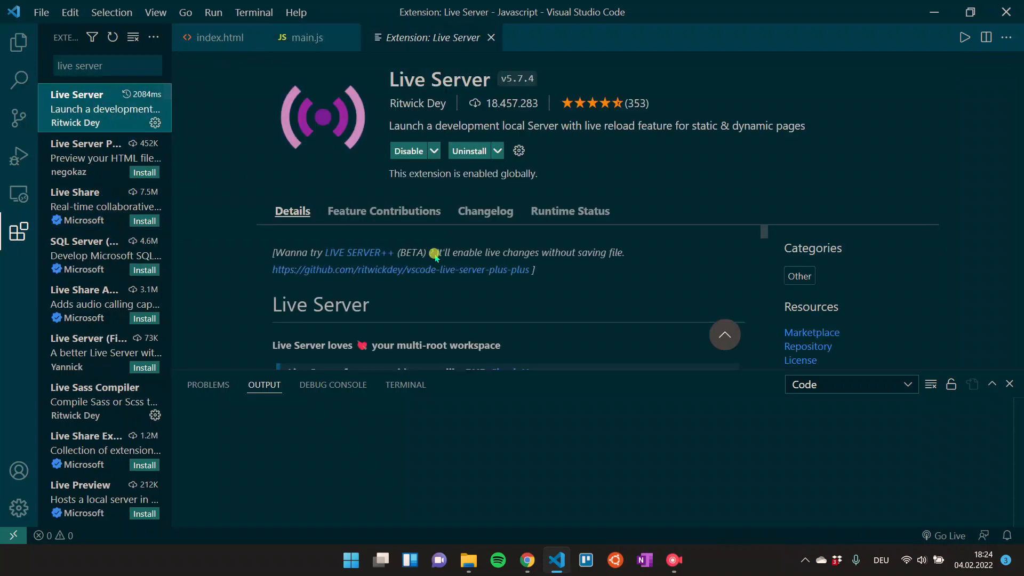
mouse_move(713, 196)
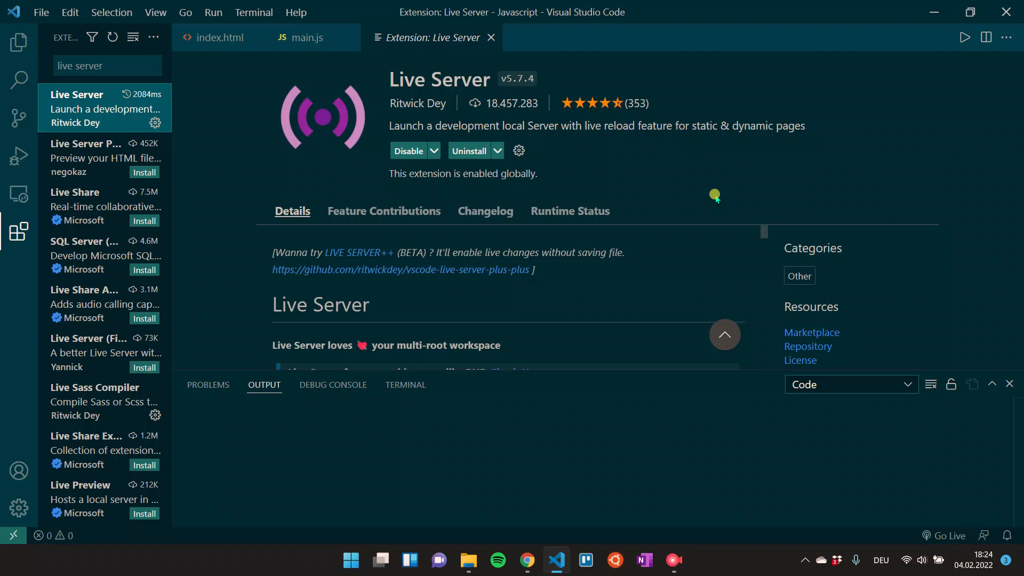
mouse_move(720, 198)
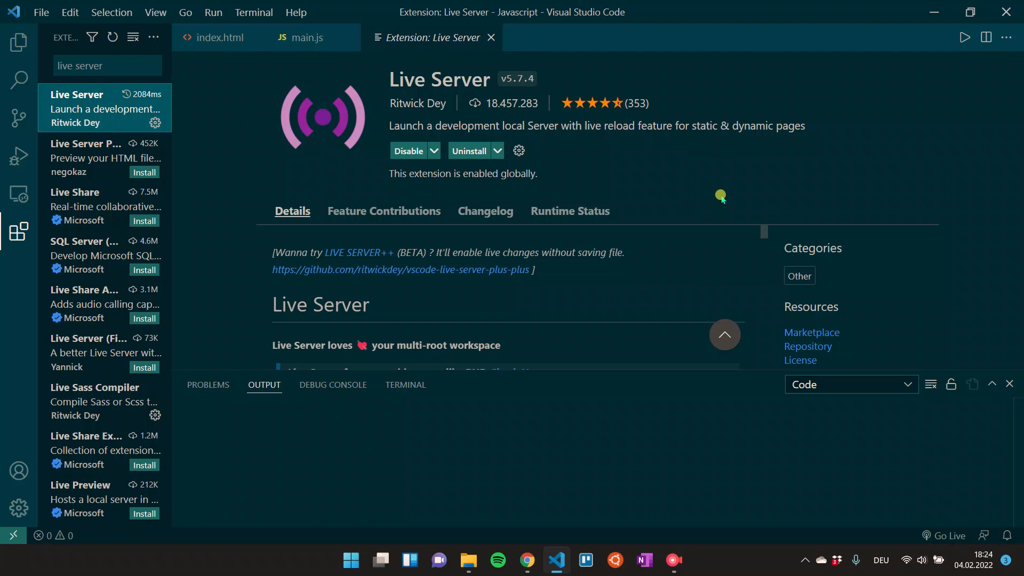
click(307, 37)
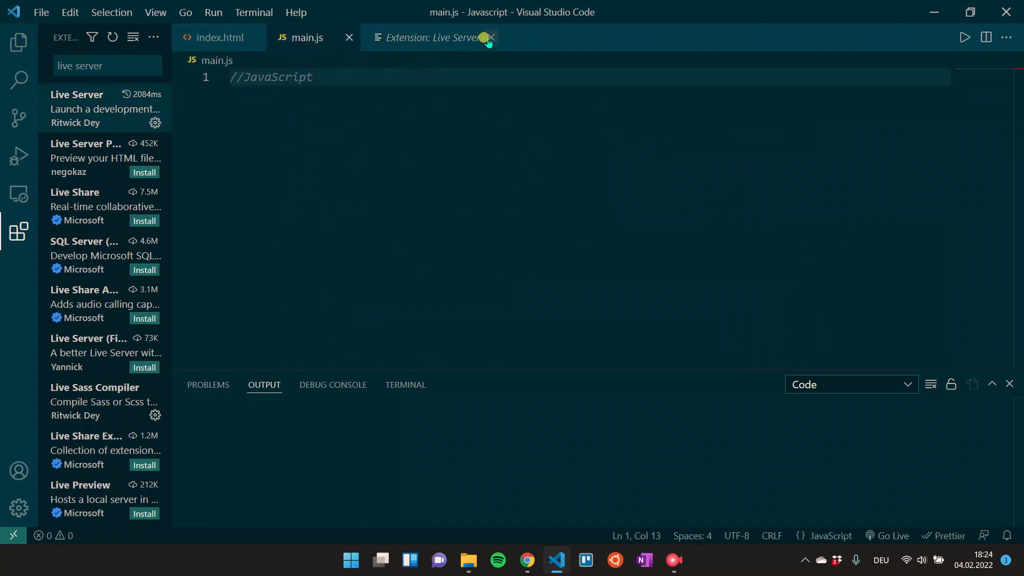
click(490, 37)
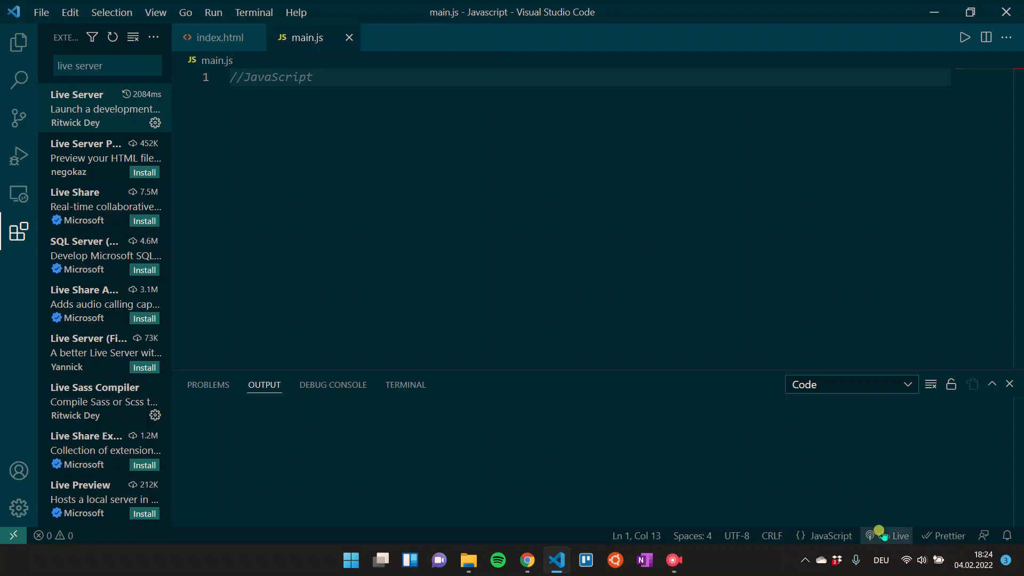
mouse_move(889, 535)
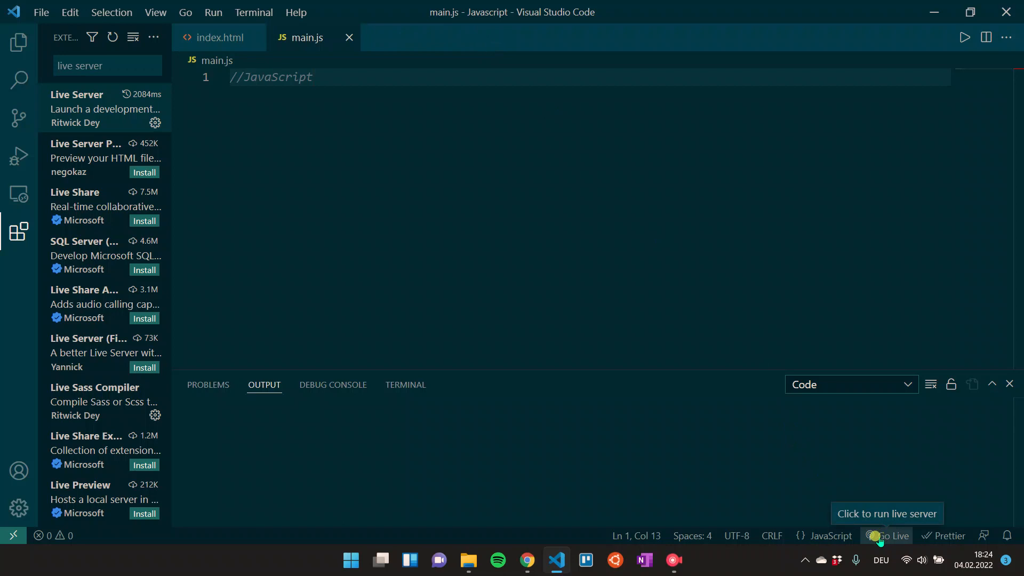
mouse_move(859, 494)
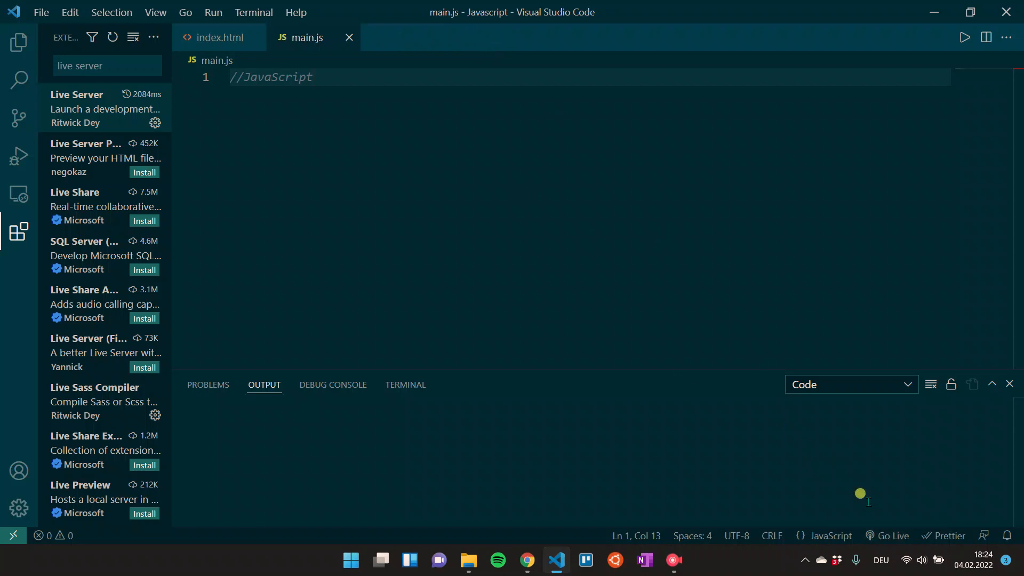
Go Live to serve the page at 127.0.0.1:5500 and close the duplicate My homepage tab.
click(886, 536)
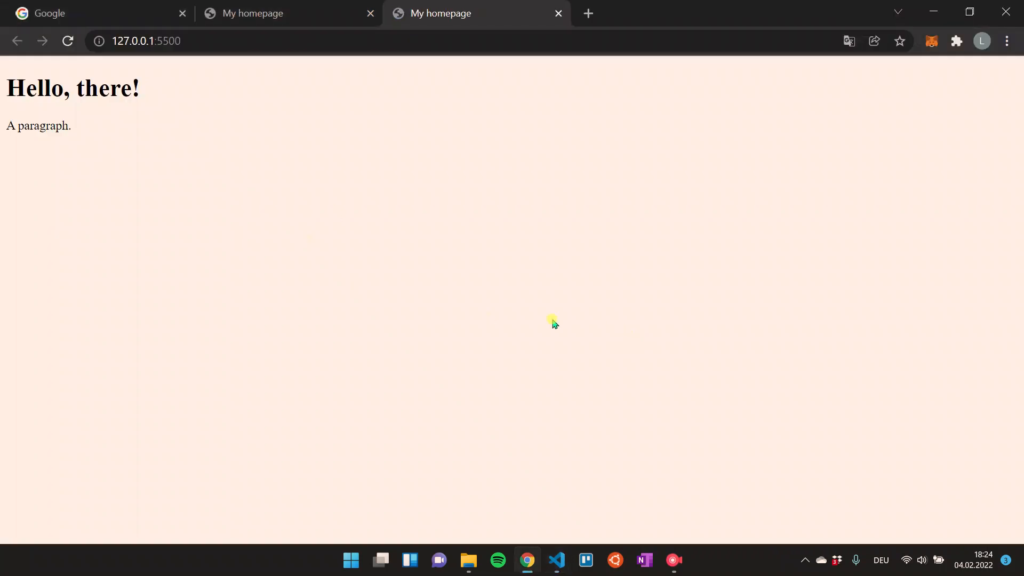
click(558, 13)
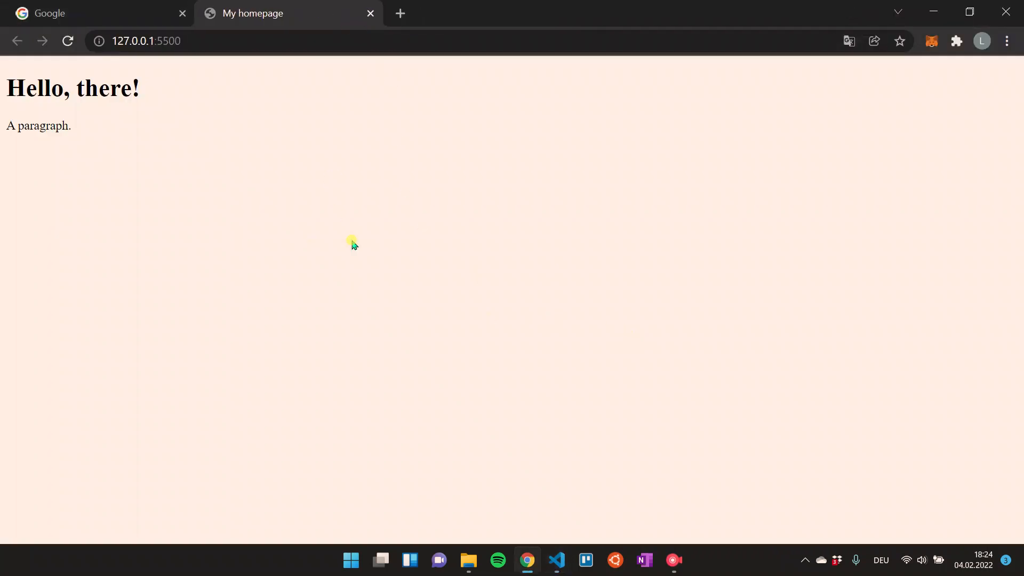
mouse_move(431, 261)
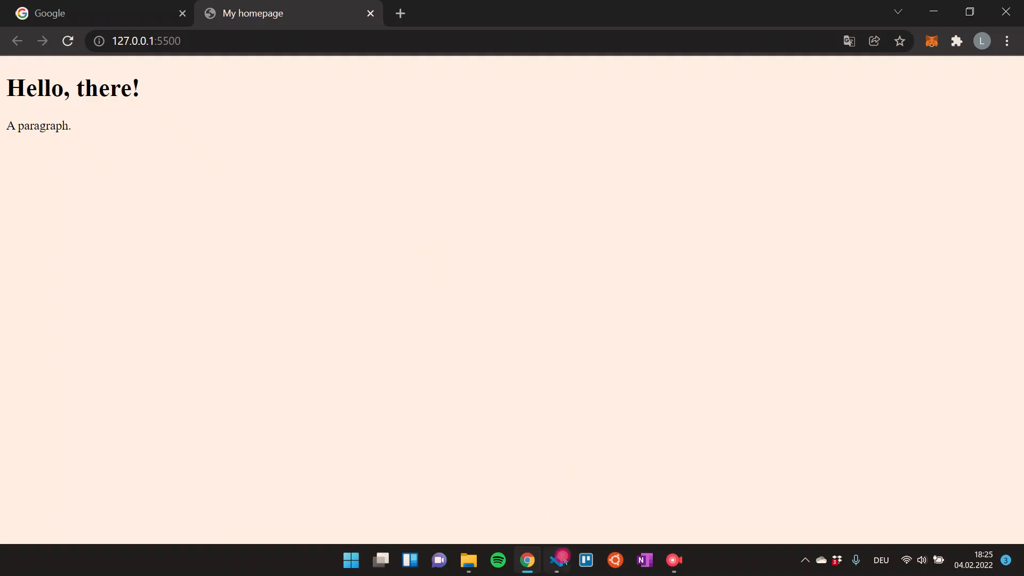
Add document.write('JavaScript is awesome!'); to main.js, save it, and switch to the browser.
click(556, 560)
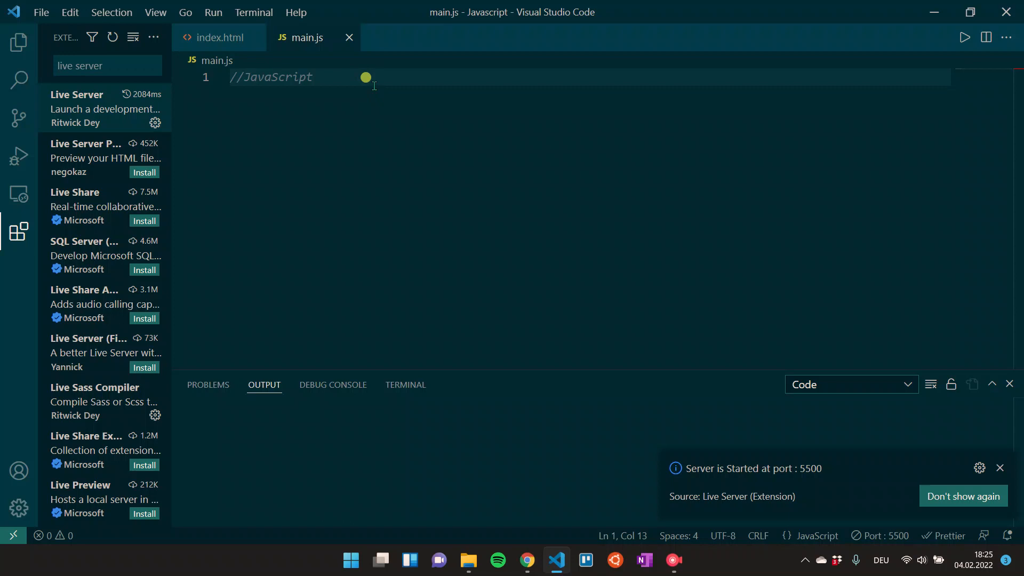
key(Enter)
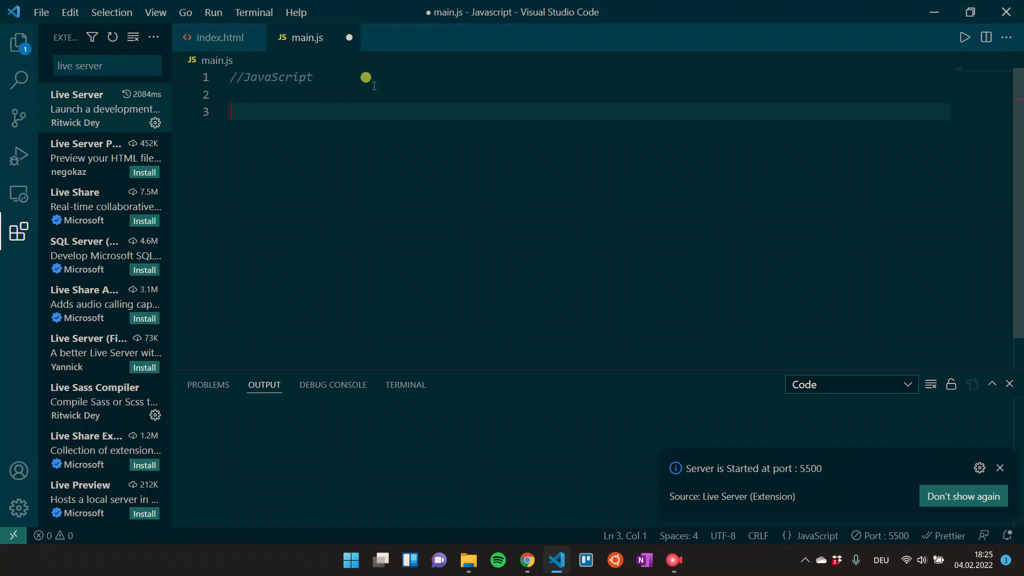
text(document)
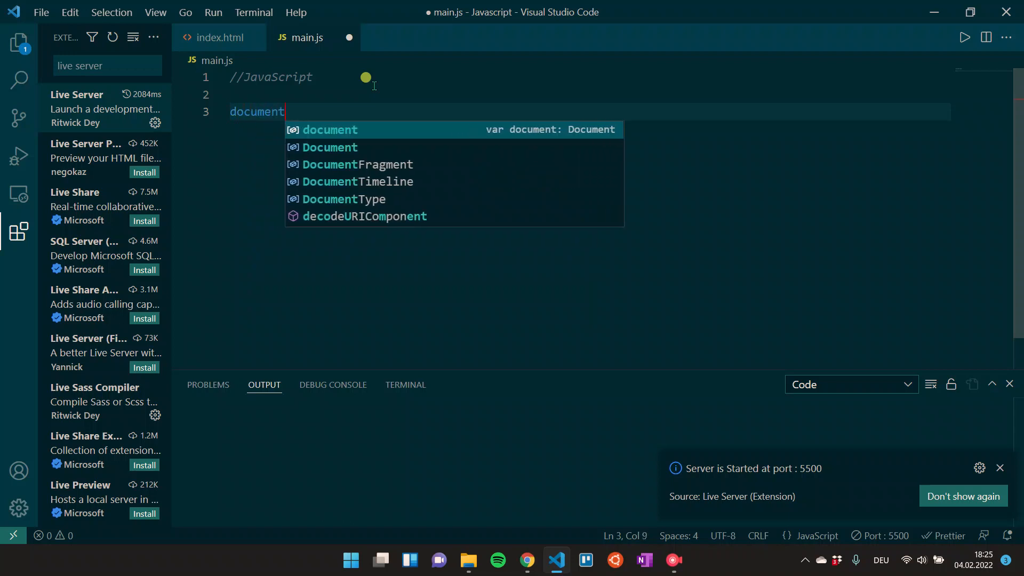
text(.write()
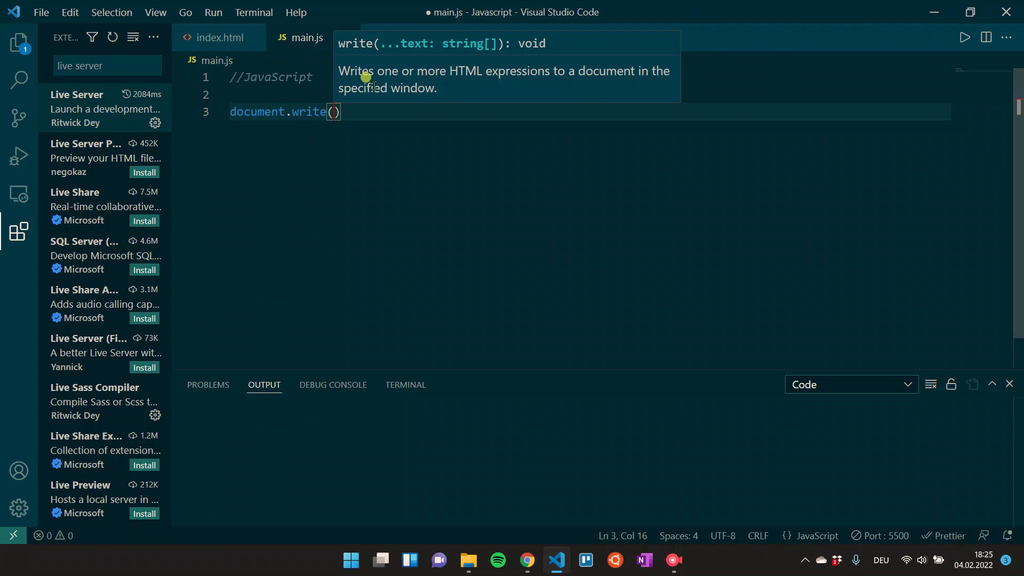
text('JavaScript is)
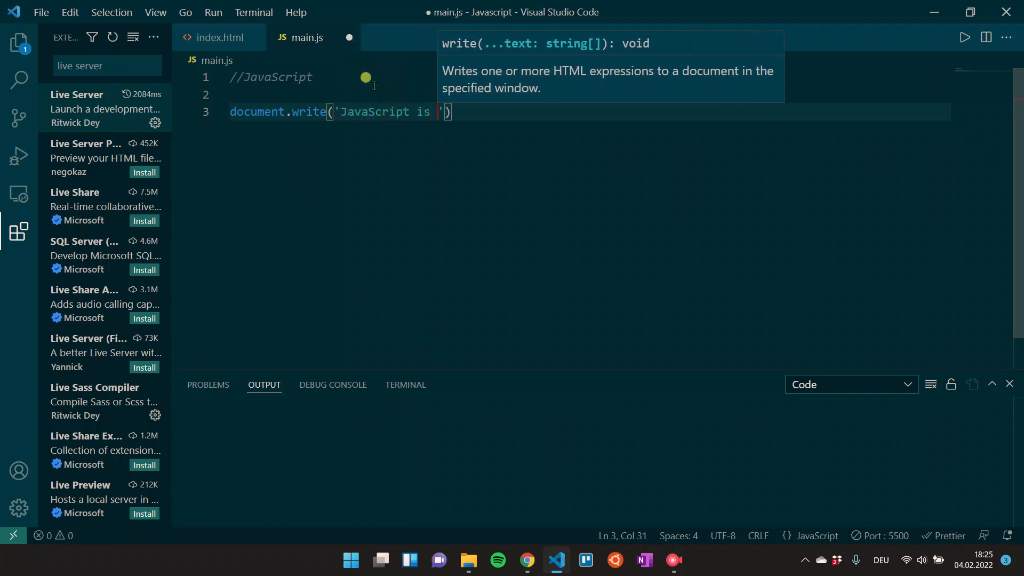
text(awesome)
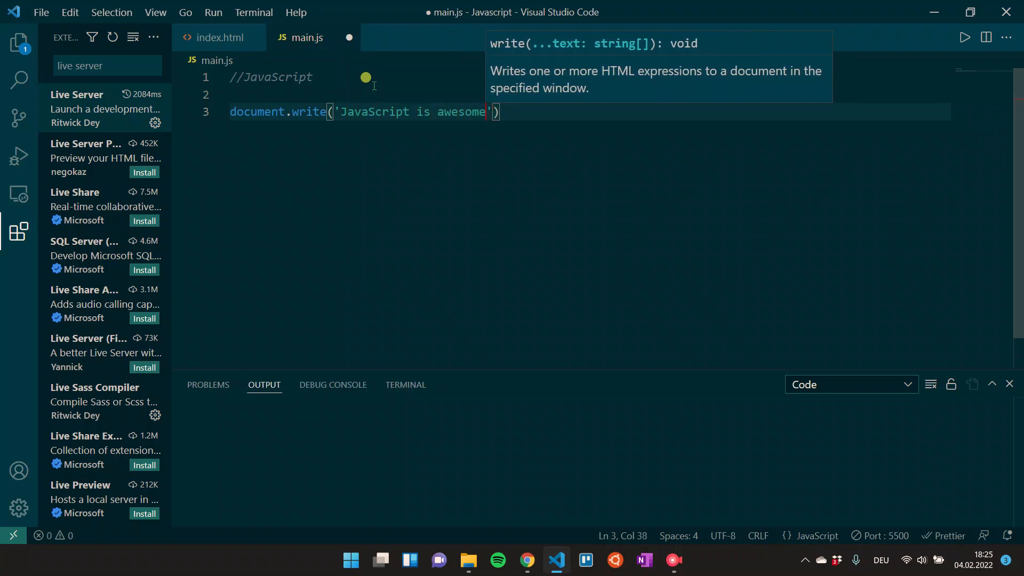
text(!)
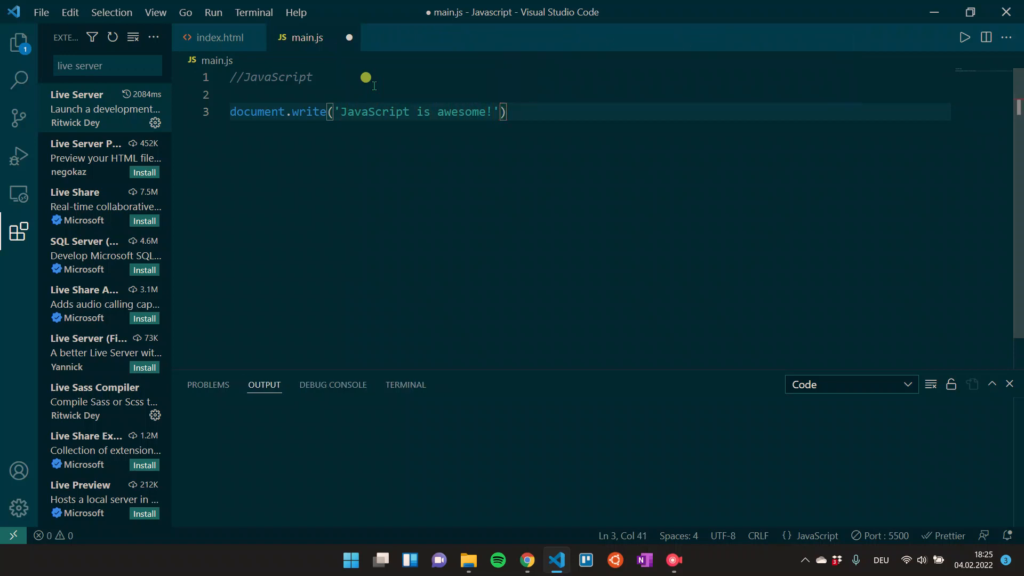
text(;)
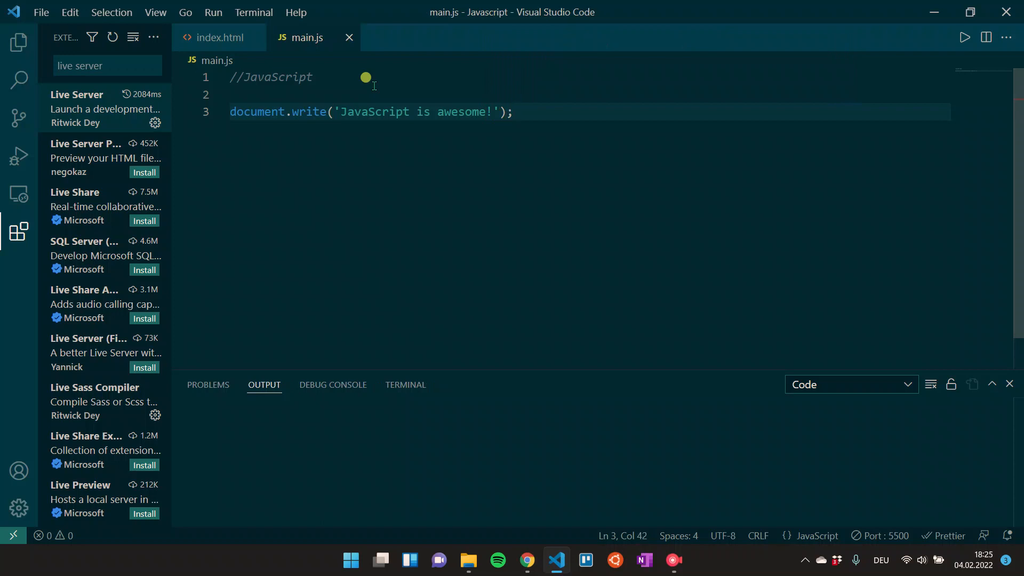
click(514, 112)
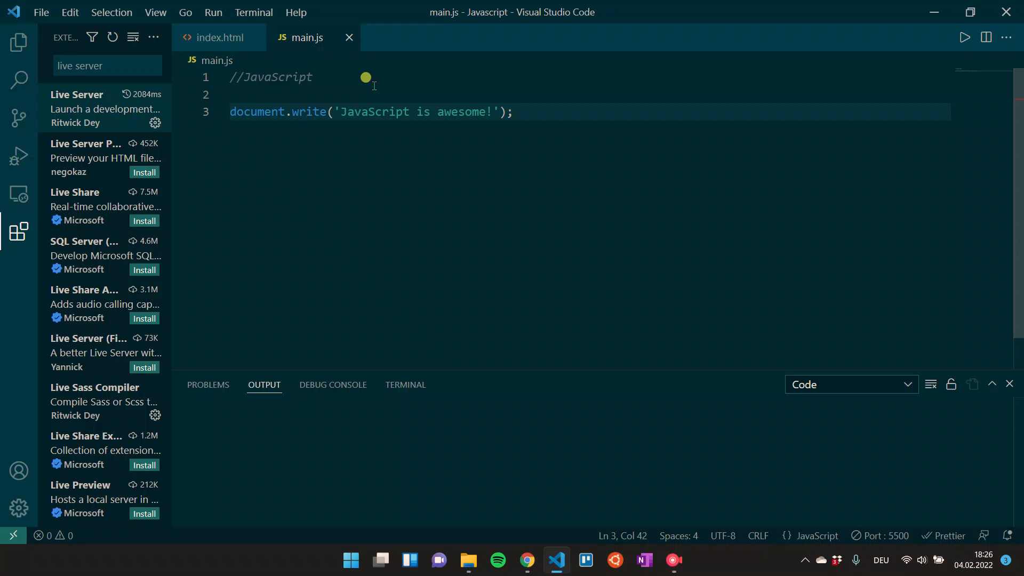
mouse_move(518, 106)
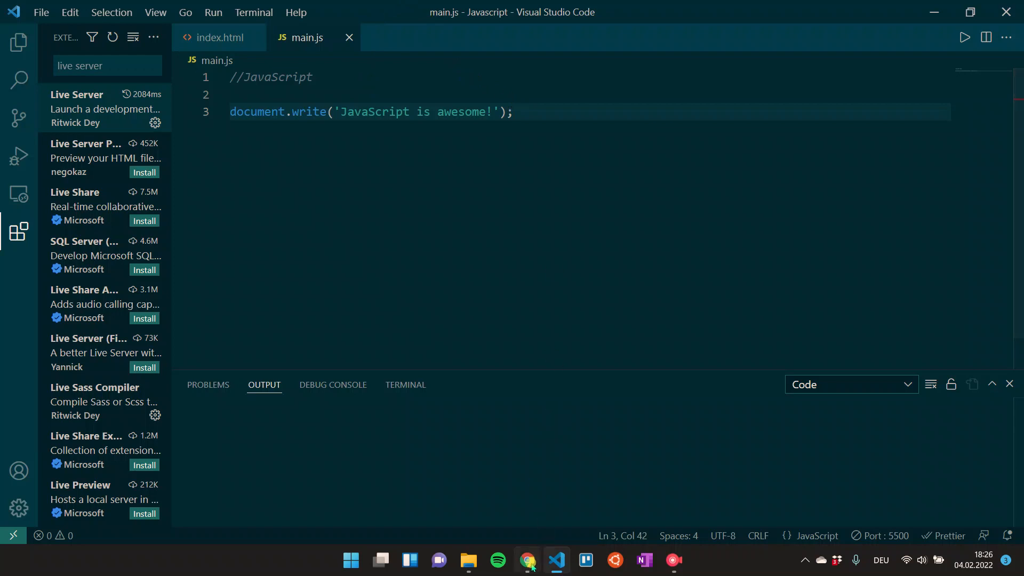
click(526, 560)
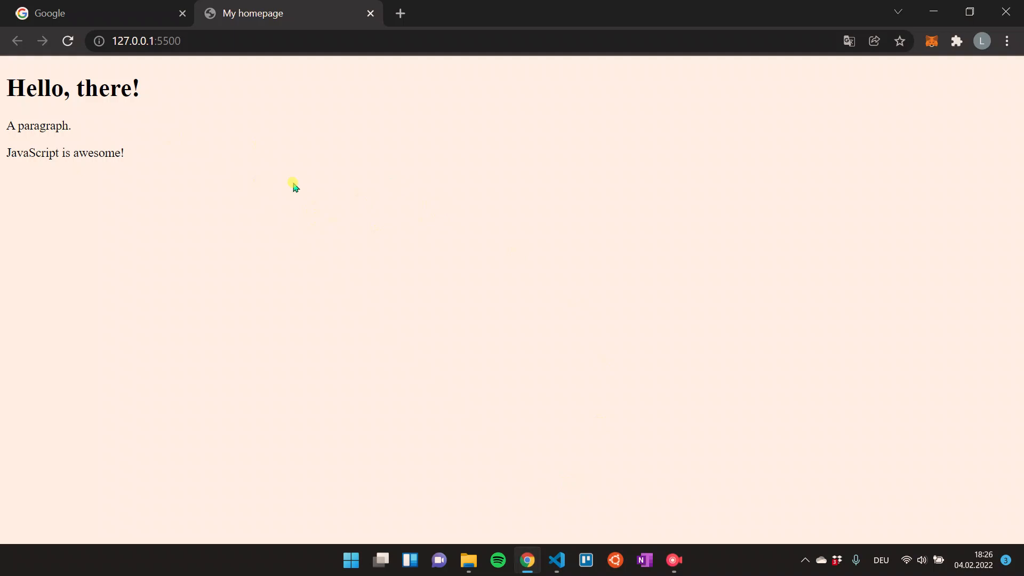
mouse_move(260, 180)
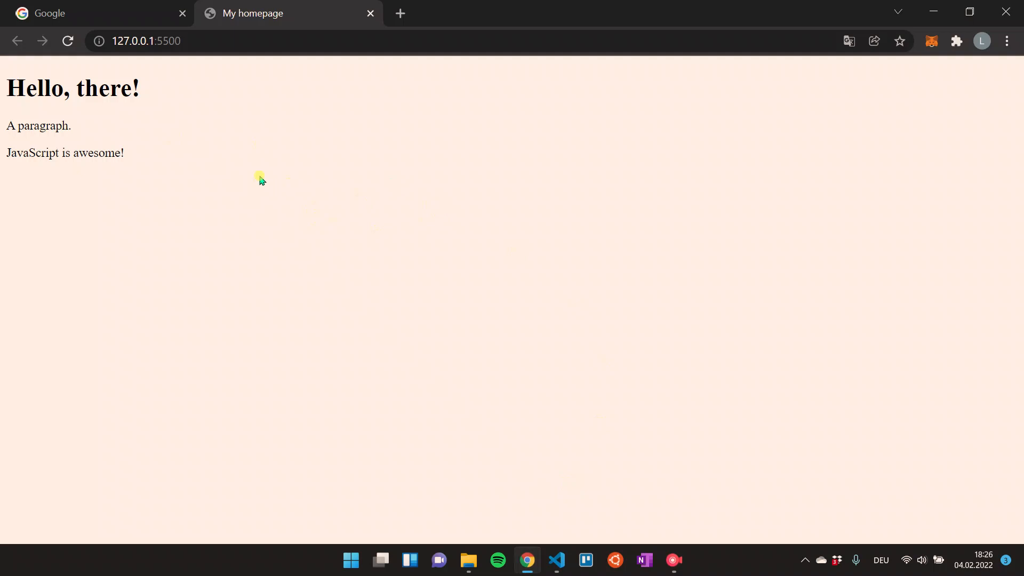
mouse_move(224, 159)
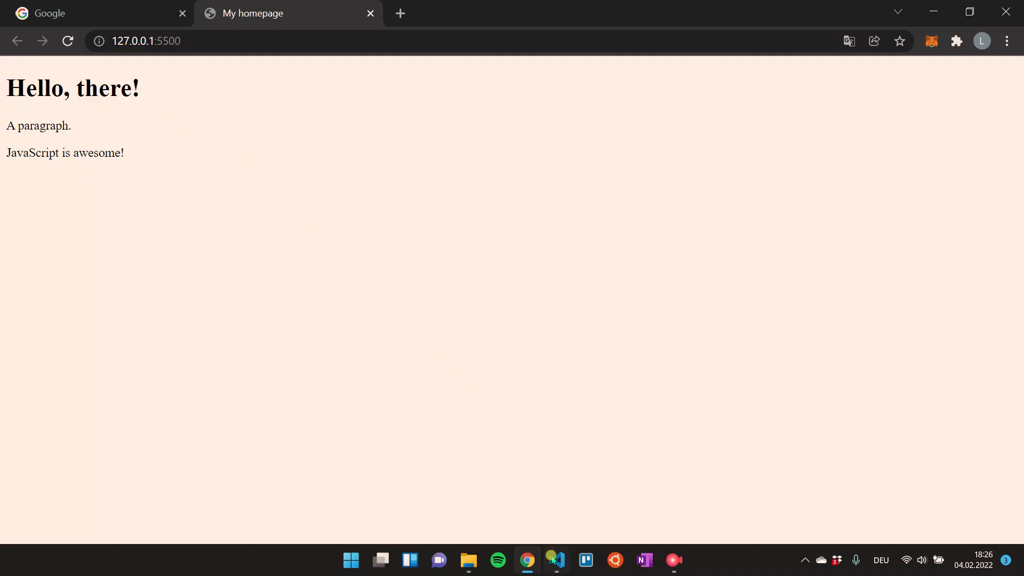
Return to the editor after seeing JavaScript is awesome! on the served page.
click(554, 560)
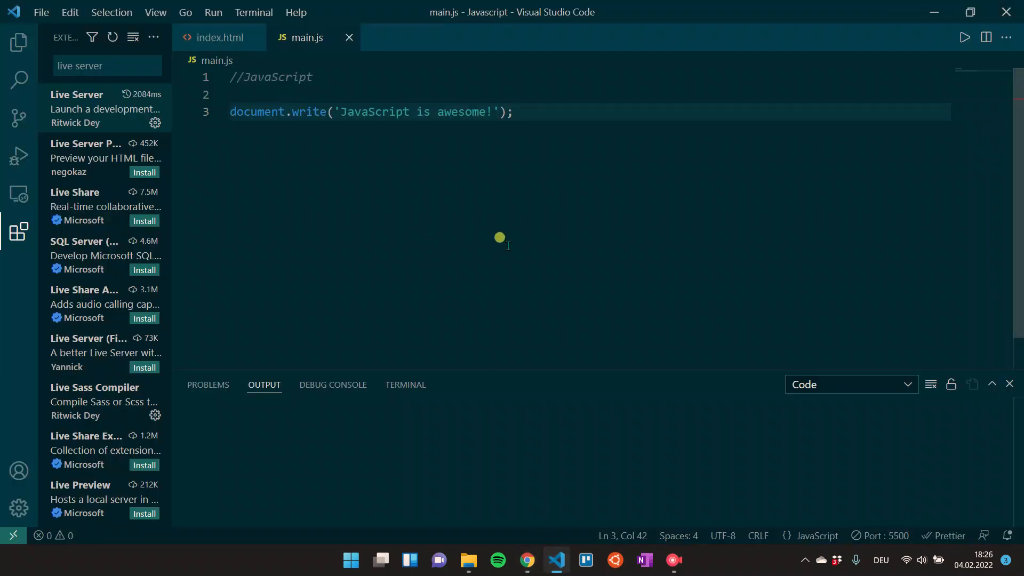
mouse_move(19, 117)
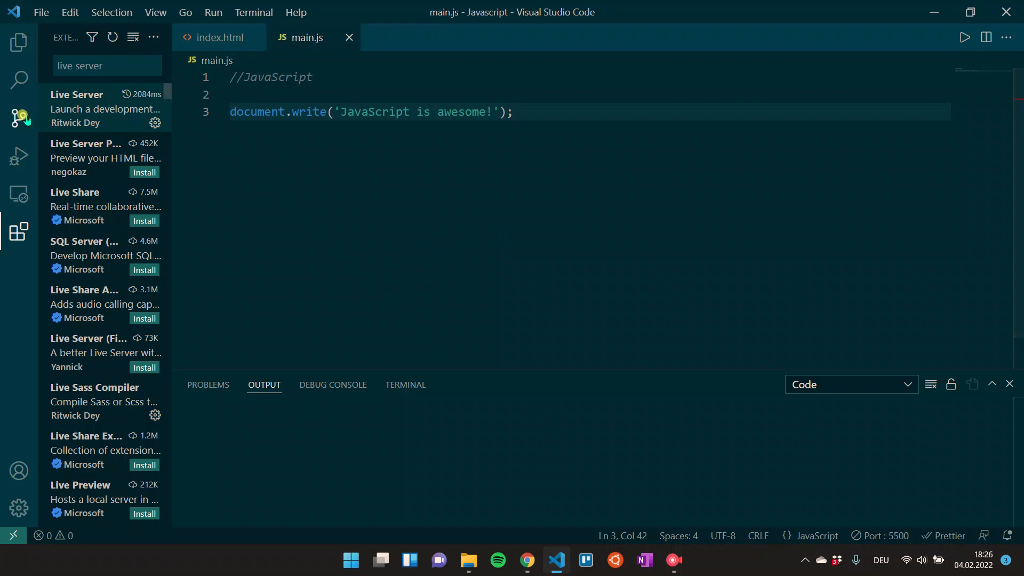
Check index.html's script tag via the Explorer, return to main.js and start a new line.
click(19, 42)
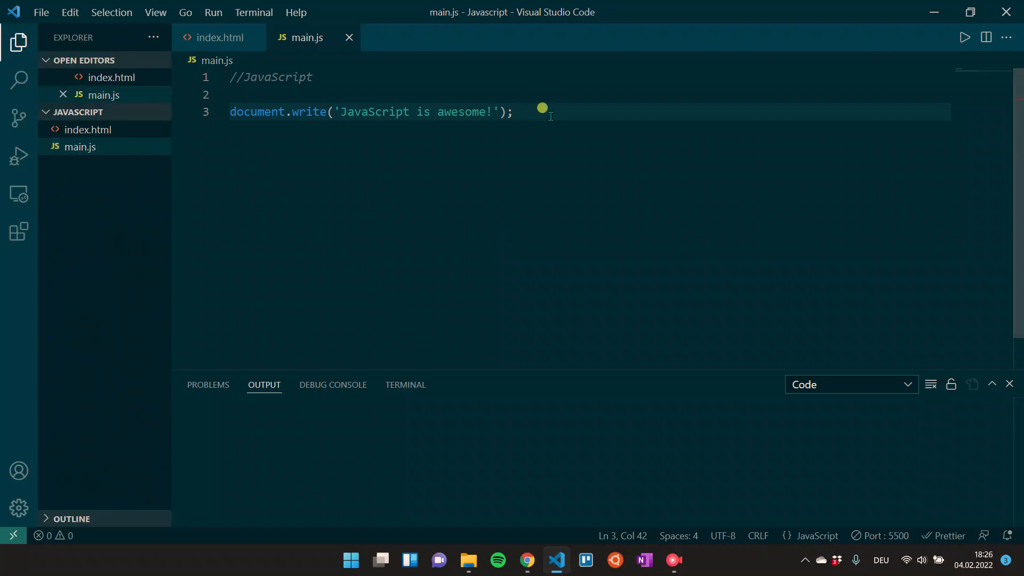
click(219, 37)
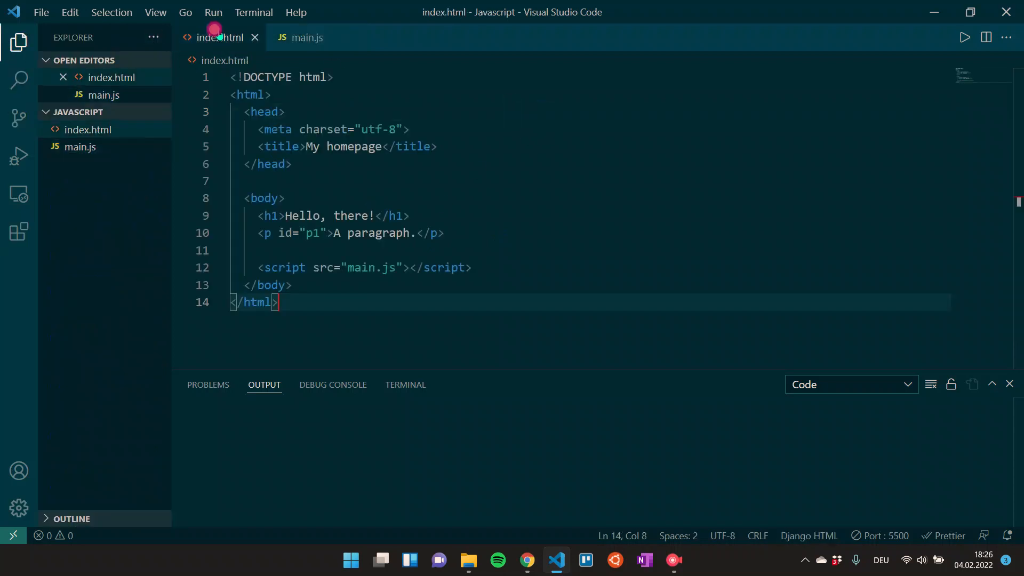
mouse_move(498, 317)
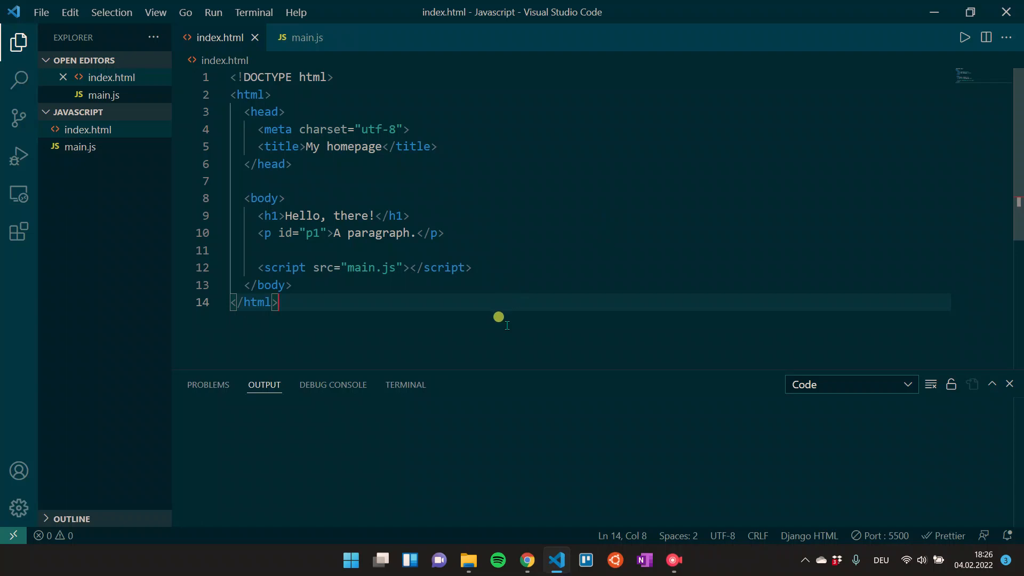
mouse_move(473, 313)
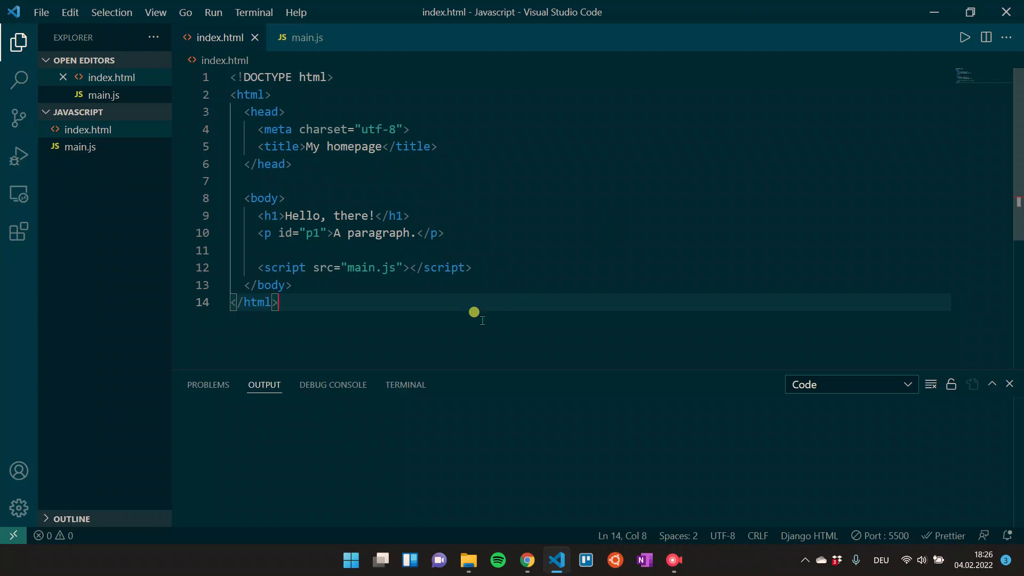
mouse_move(333, 295)
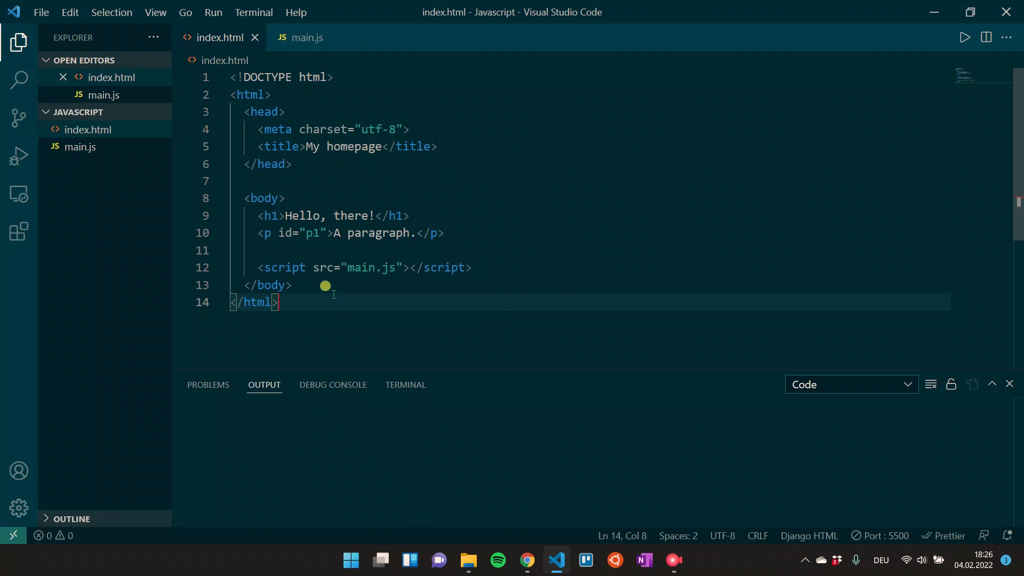
click(306, 37)
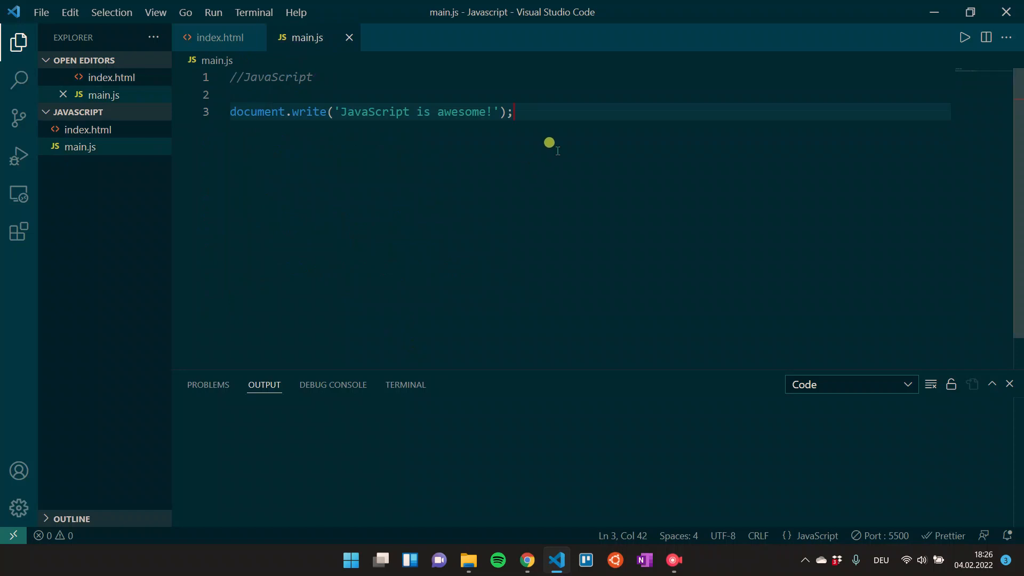
key(Enter)
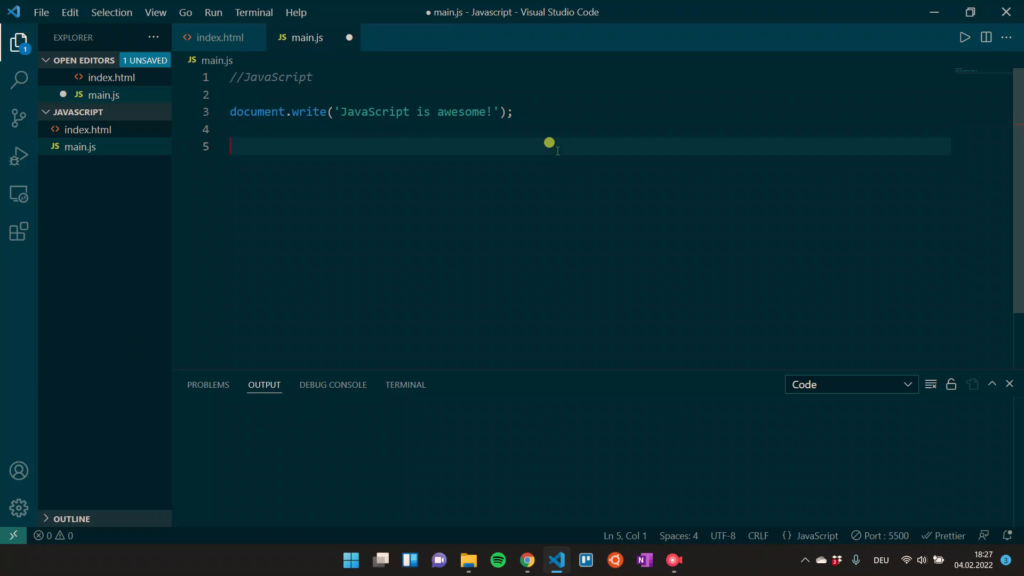
Add document.getElementById('p1').innerHTML = 'A great paragraph!'; save main.js and view the page.
text(document)
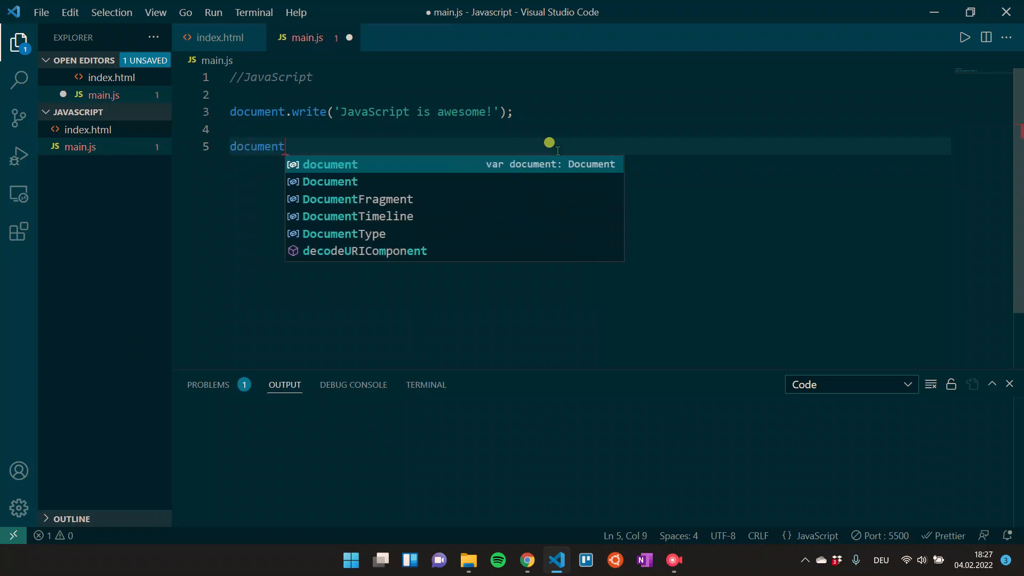
text(.getElementById()
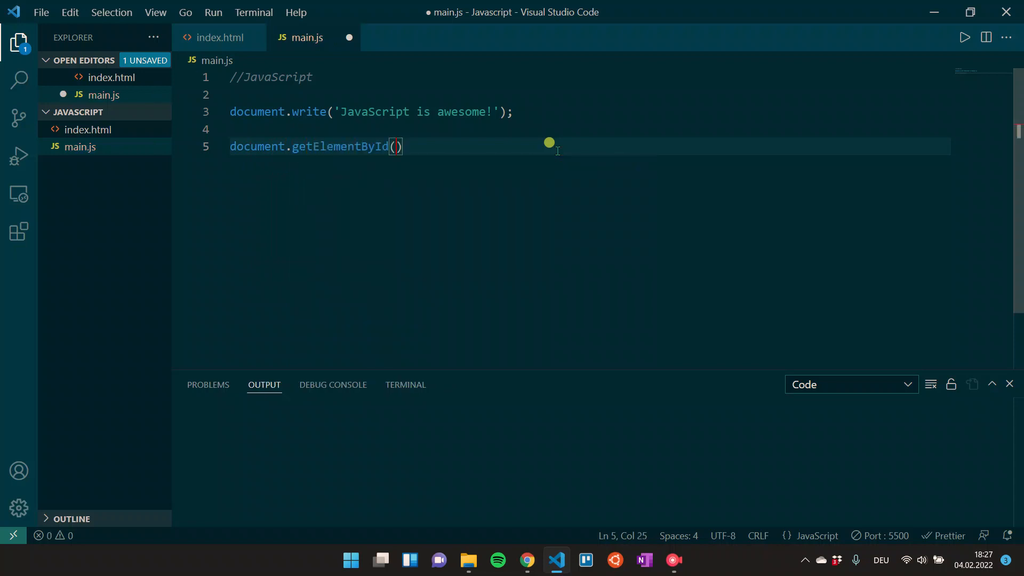
text(')
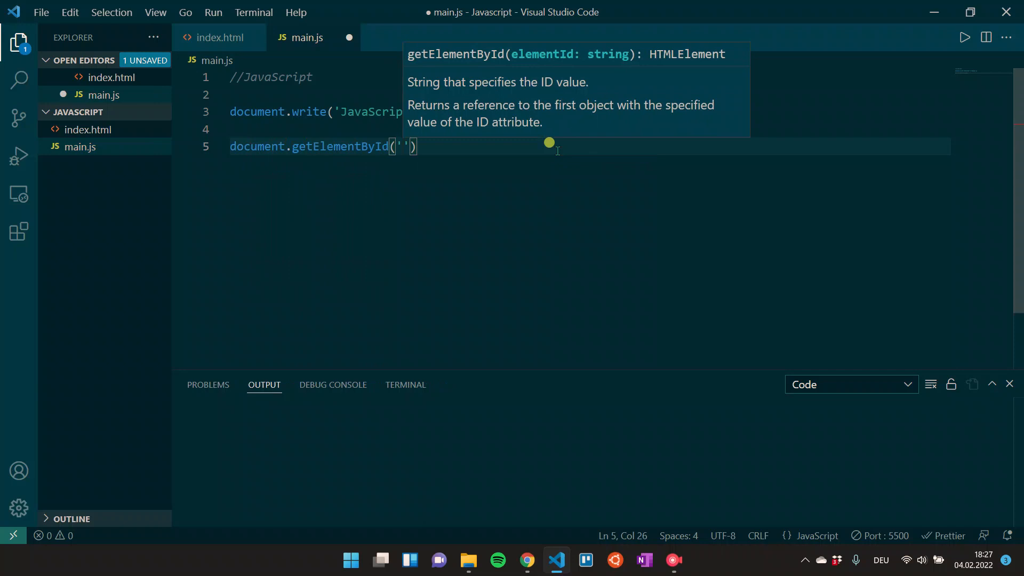
text(p1)
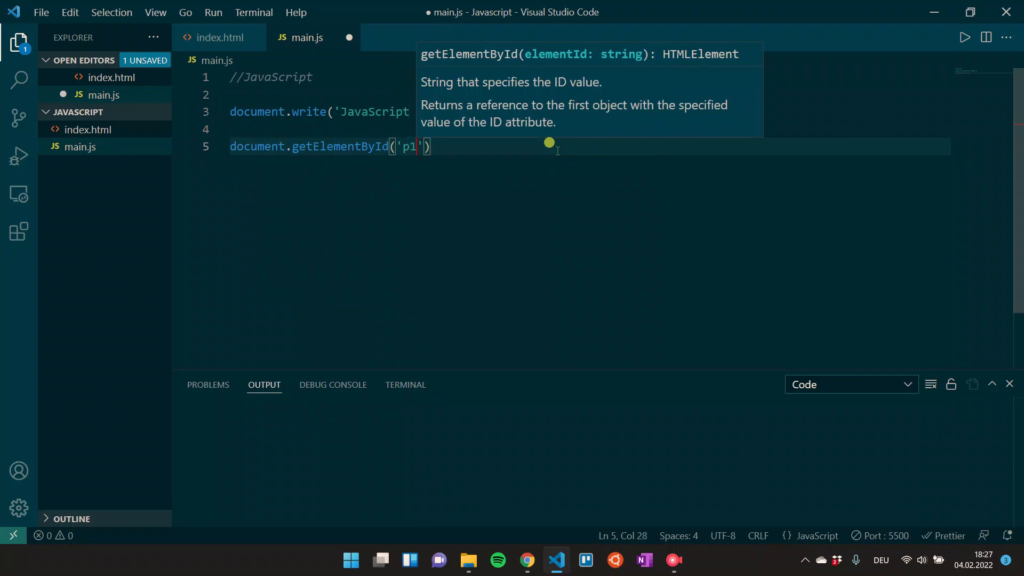
text(.innerHTML)
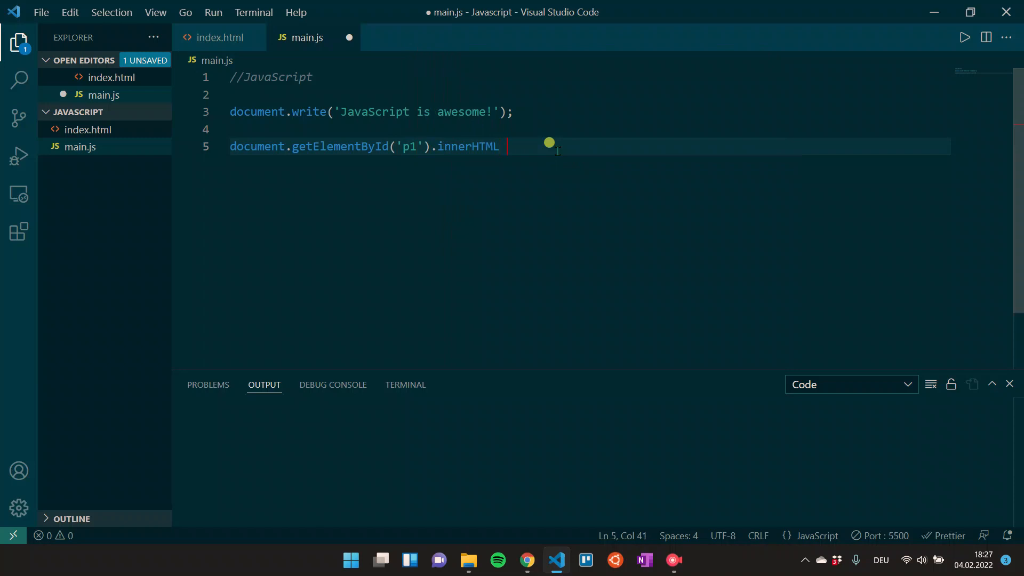
text(= 'A great parag')
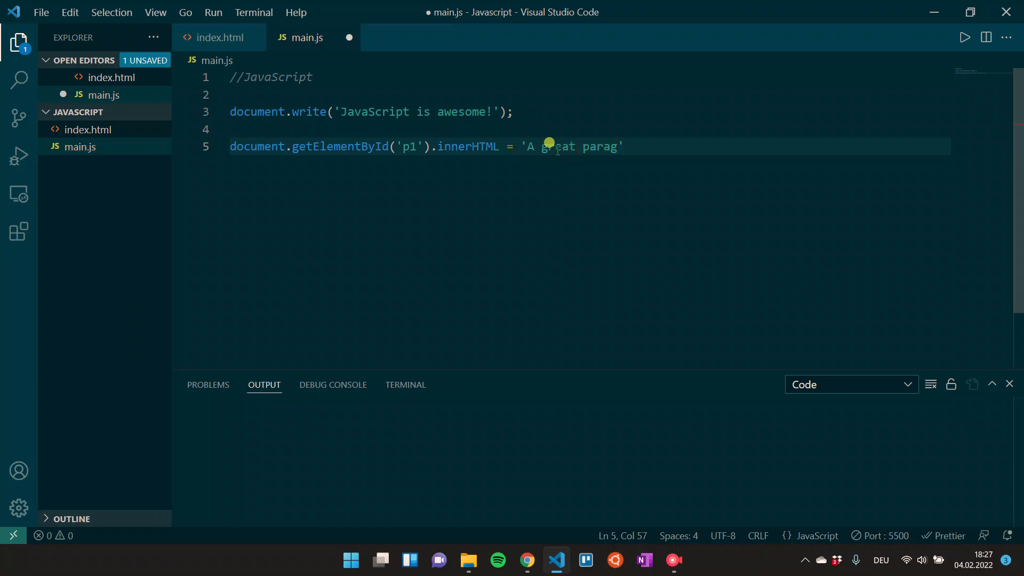
text(raph!)
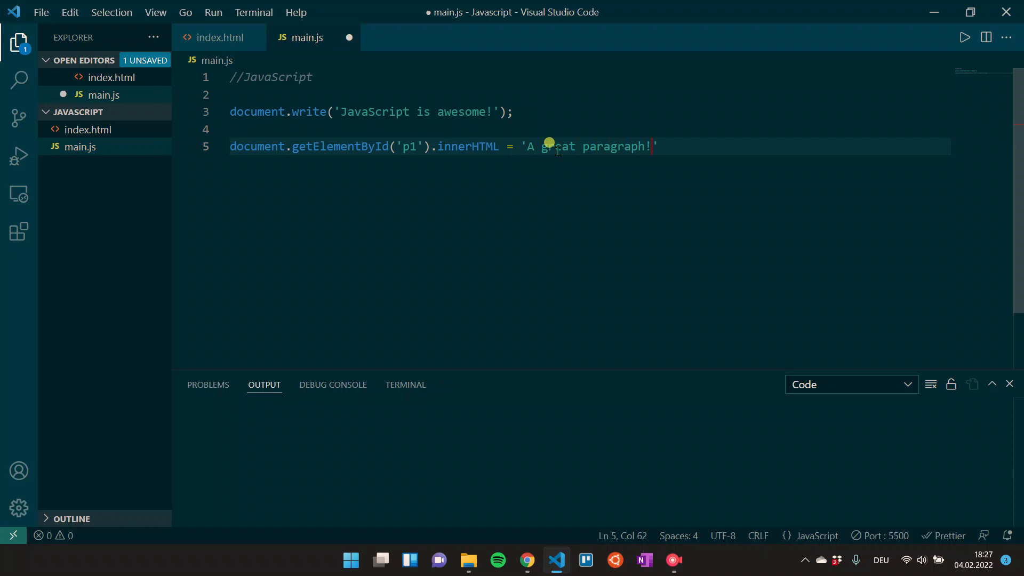
text(;)
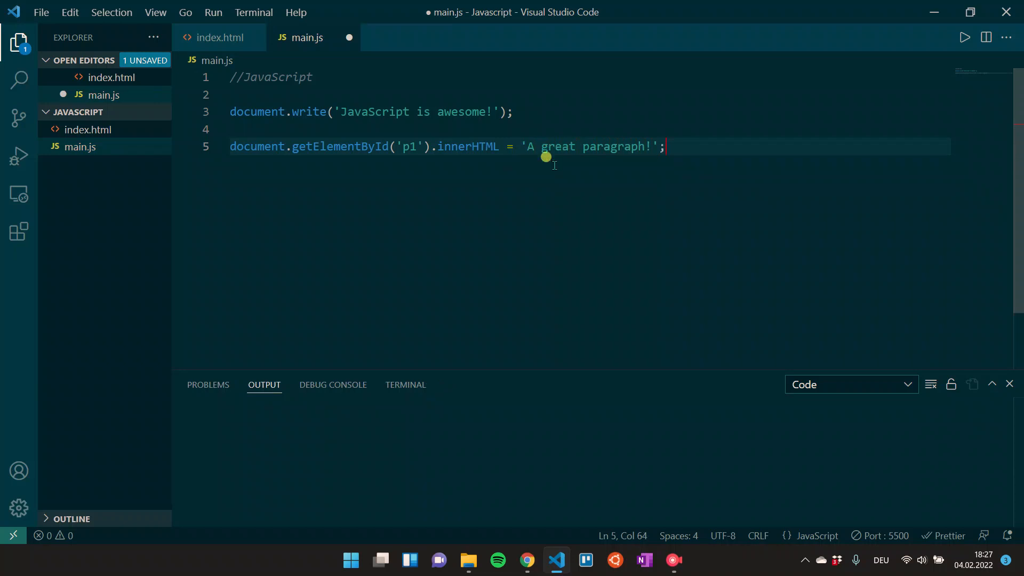
key(ctrl+s)
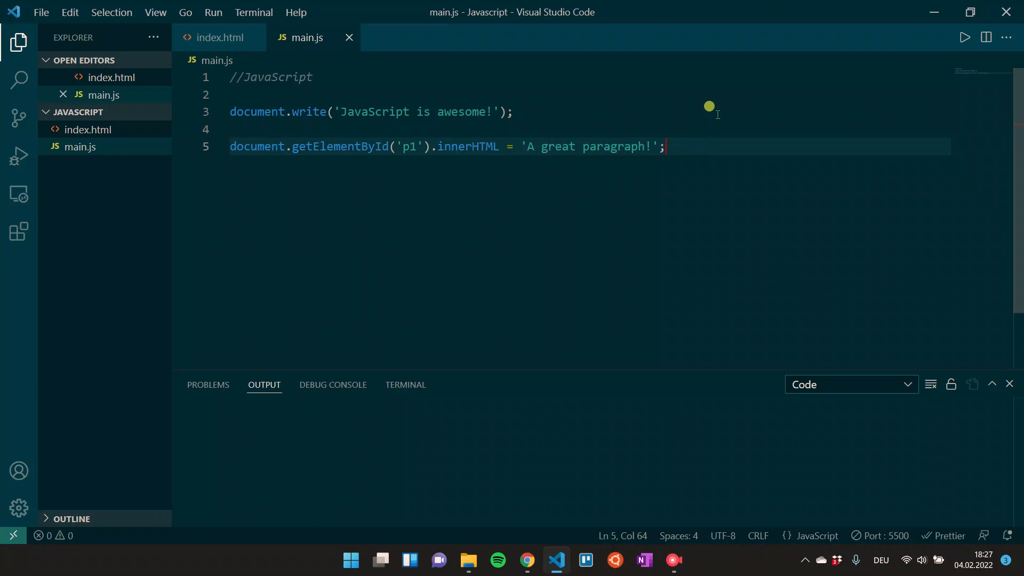
mouse_move(508, 519)
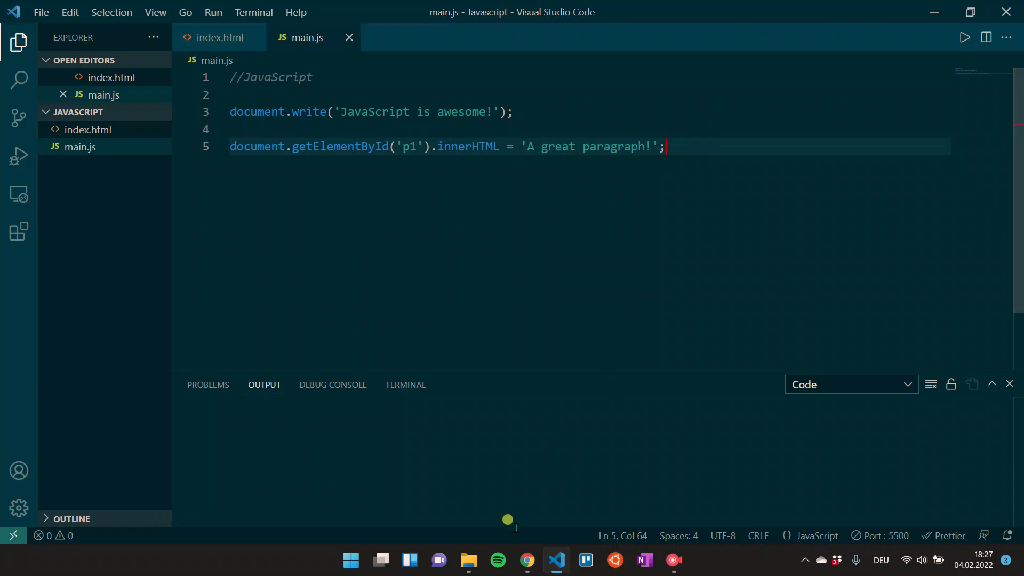
click(526, 560)
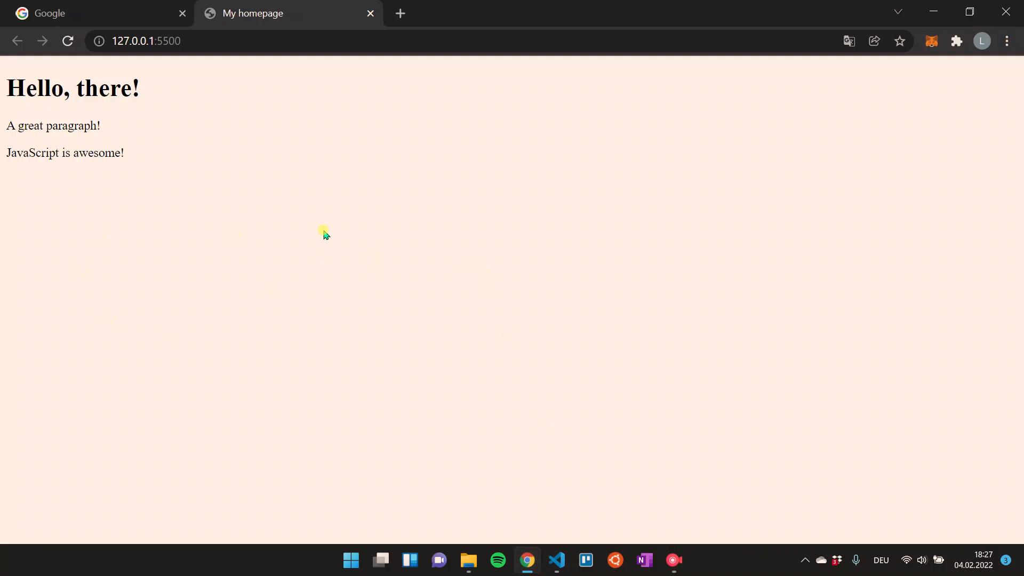
mouse_move(112, 130)
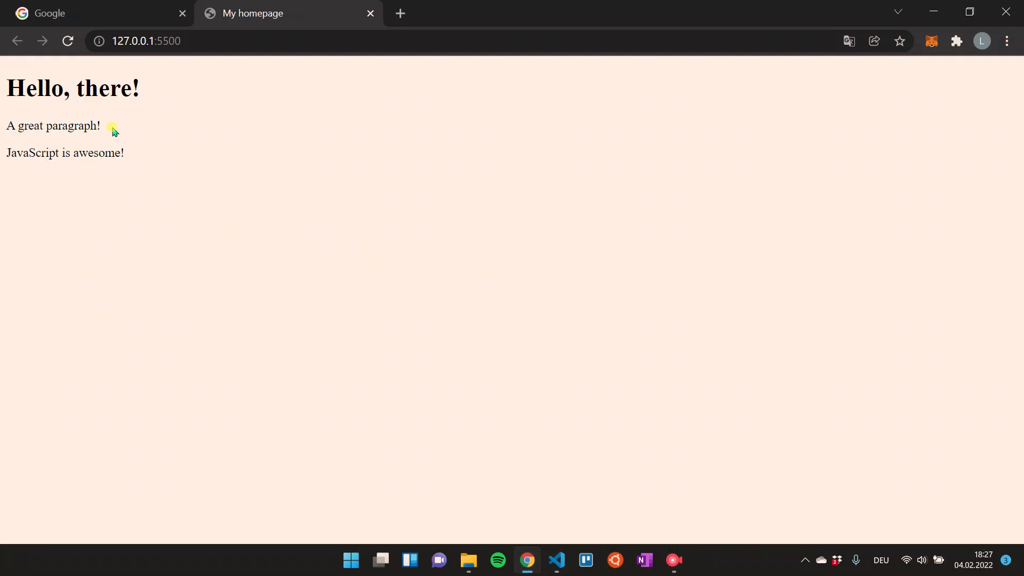
mouse_move(554, 560)
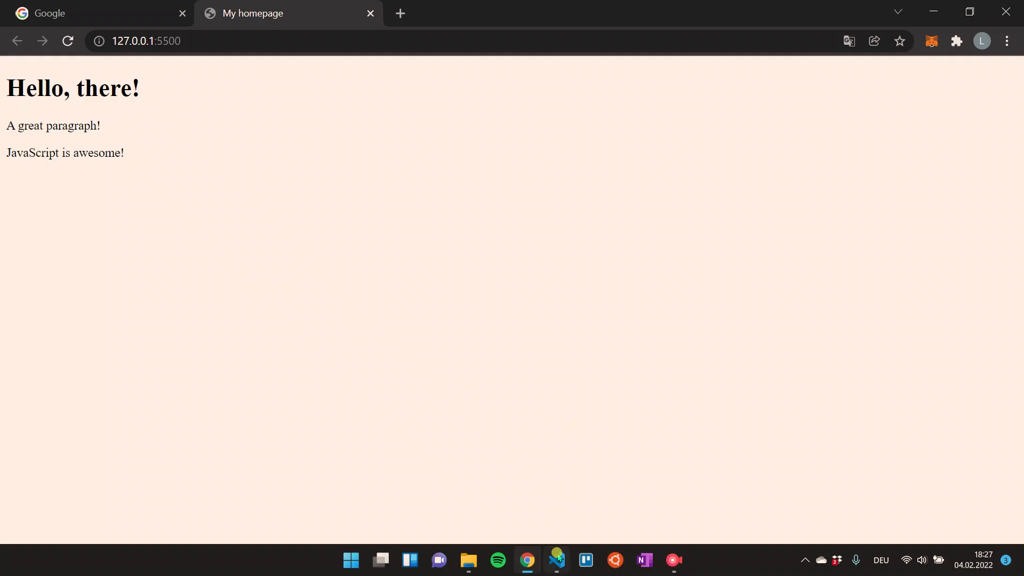
Return to main.js and start a new empty line below the innerHTML line.
click(554, 560)
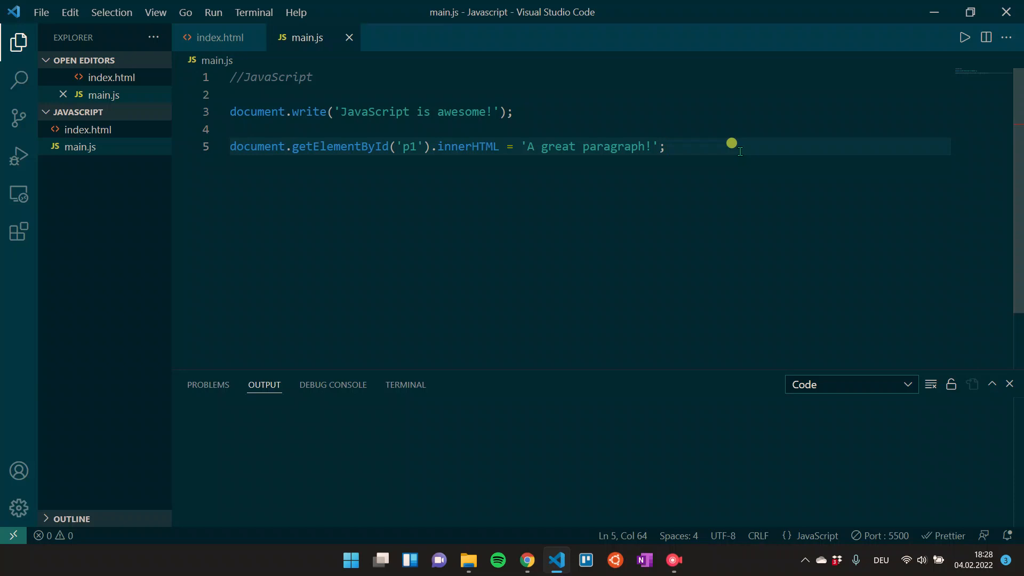
key(Enter)
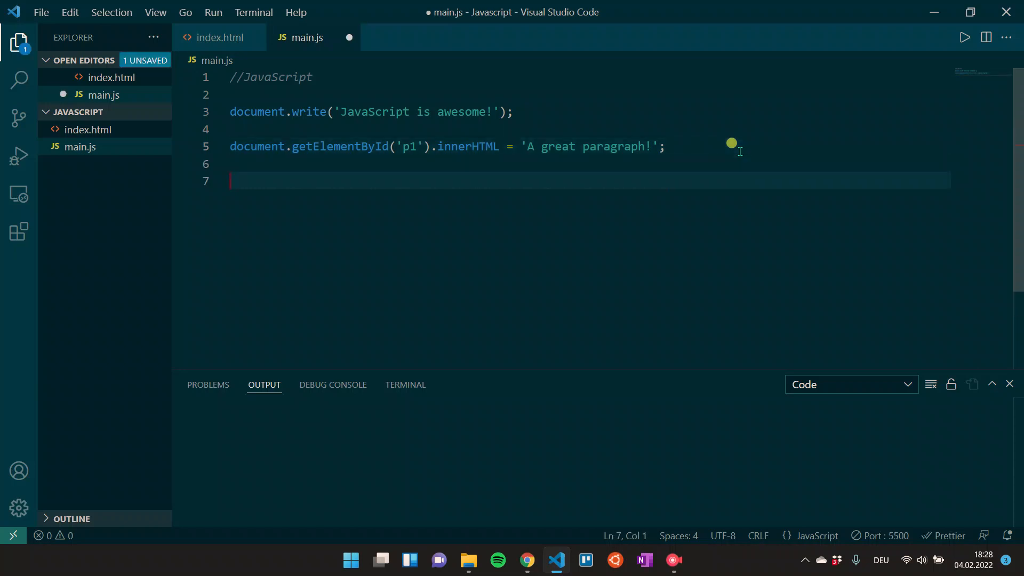
Add console.log('I am in the console!'); on line 7 of main.js and save.
text(cons)
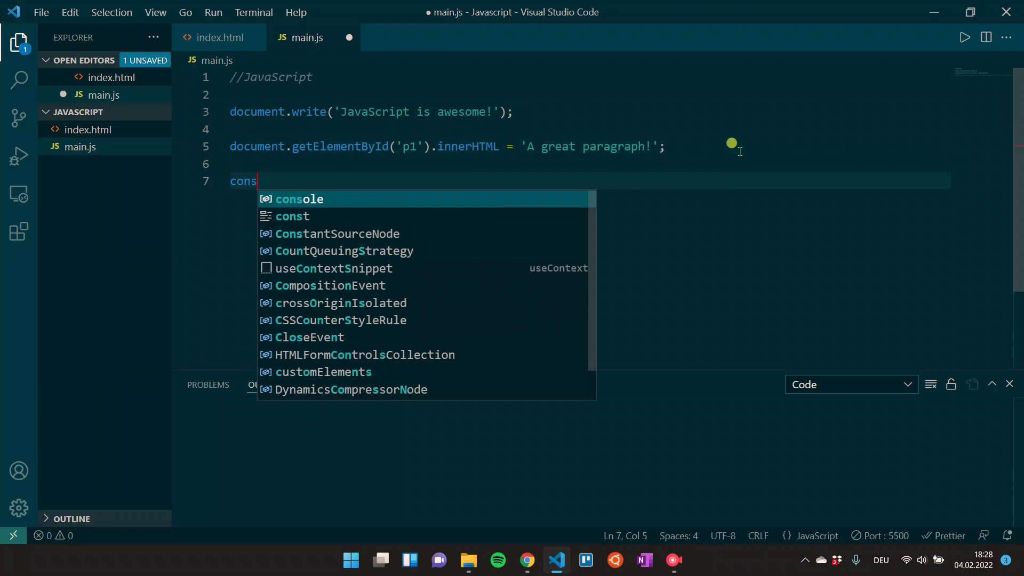
text(ole.log(')
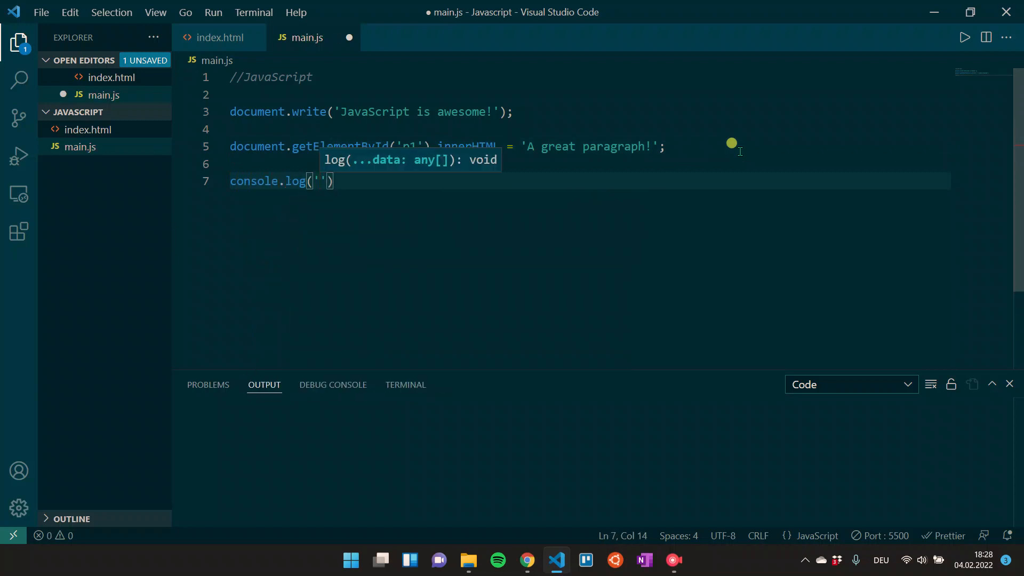
text(i a)
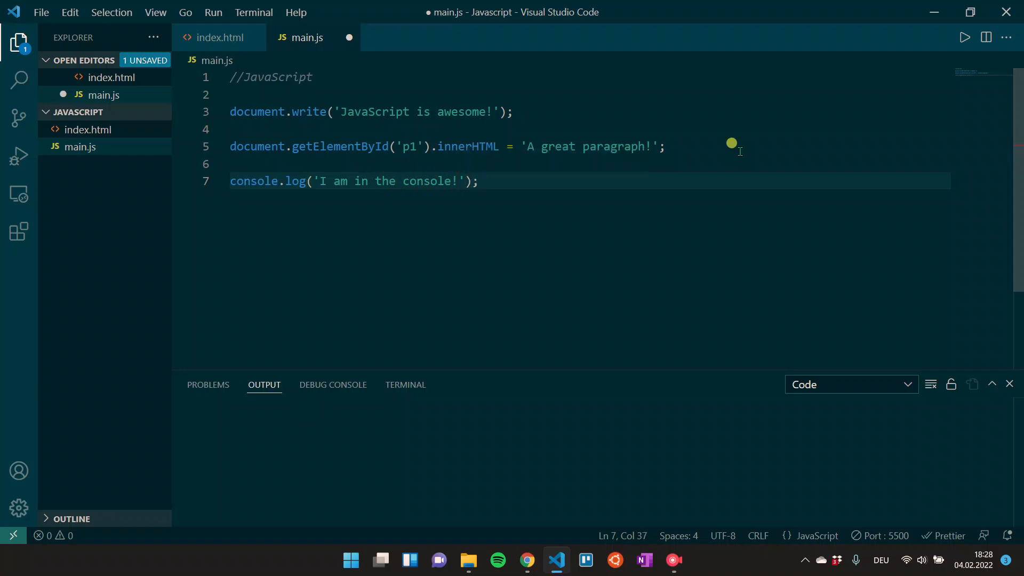
key(ctrl+s)
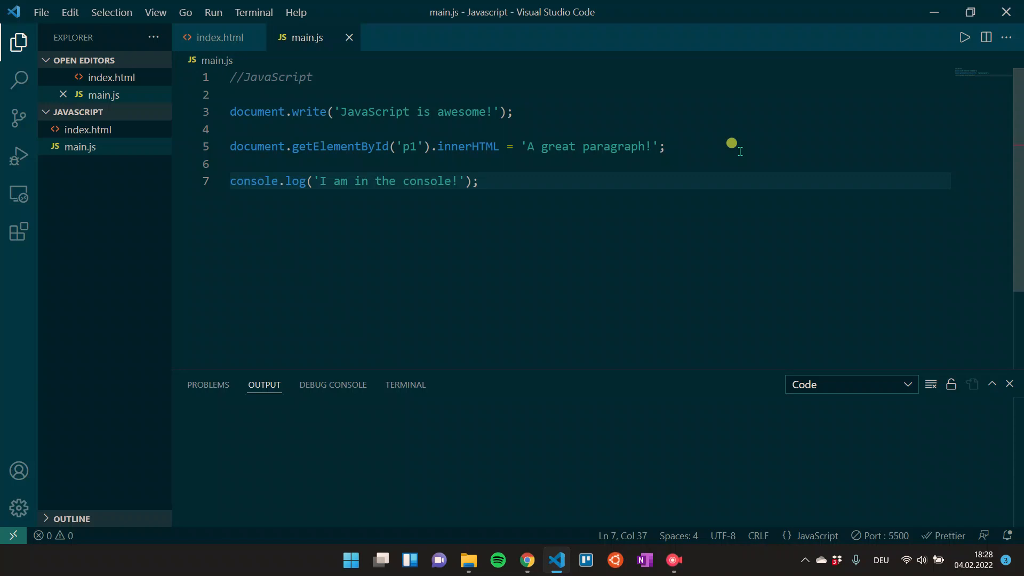
Switch to Chrome via the taskbar to check the served homepage.
click(526, 560)
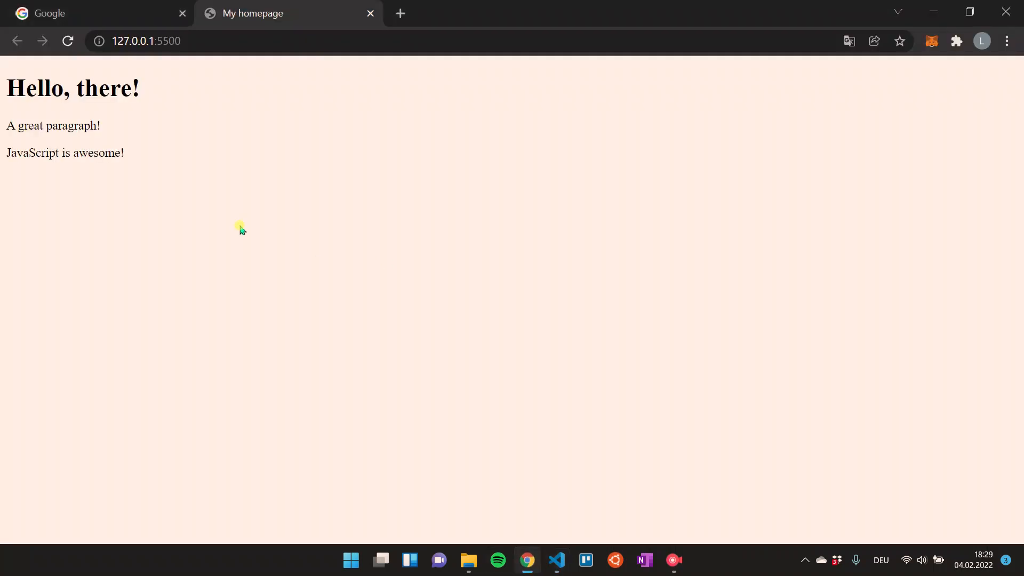
click(555, 560)
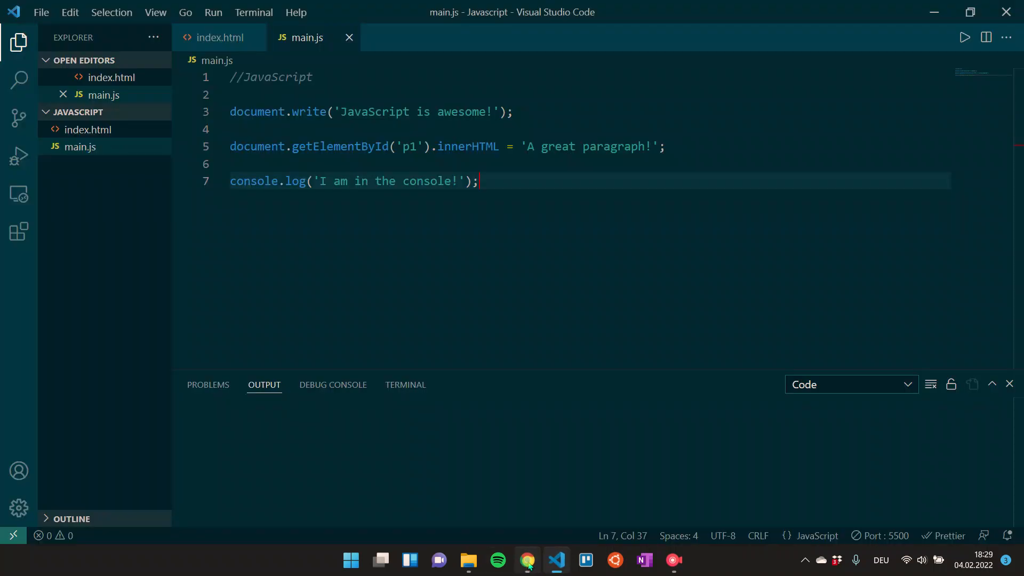
click(526, 560)
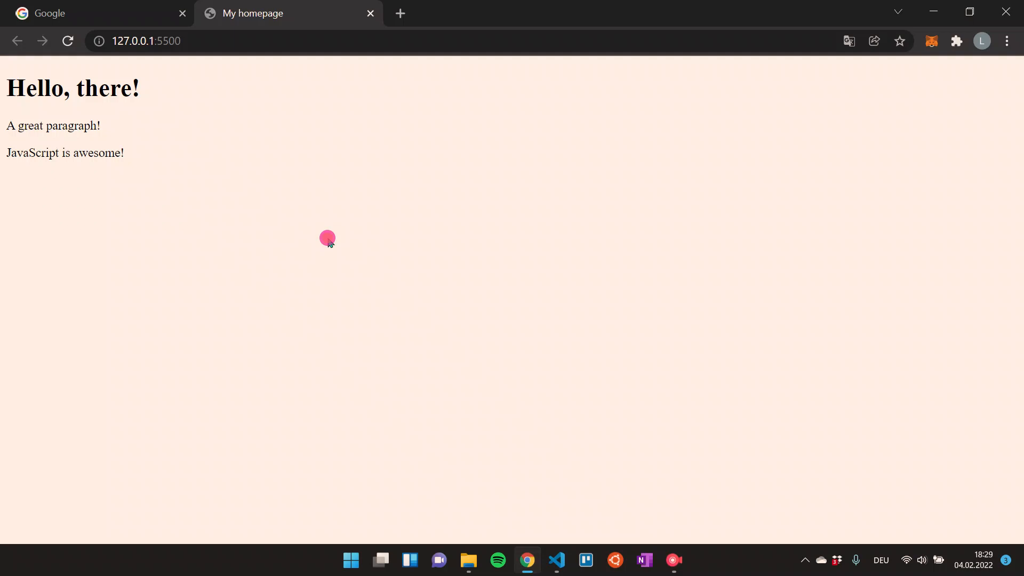
Bring up Chrome DevTools with F12 so the Console shows 'I am in the console!'.
key(F12)
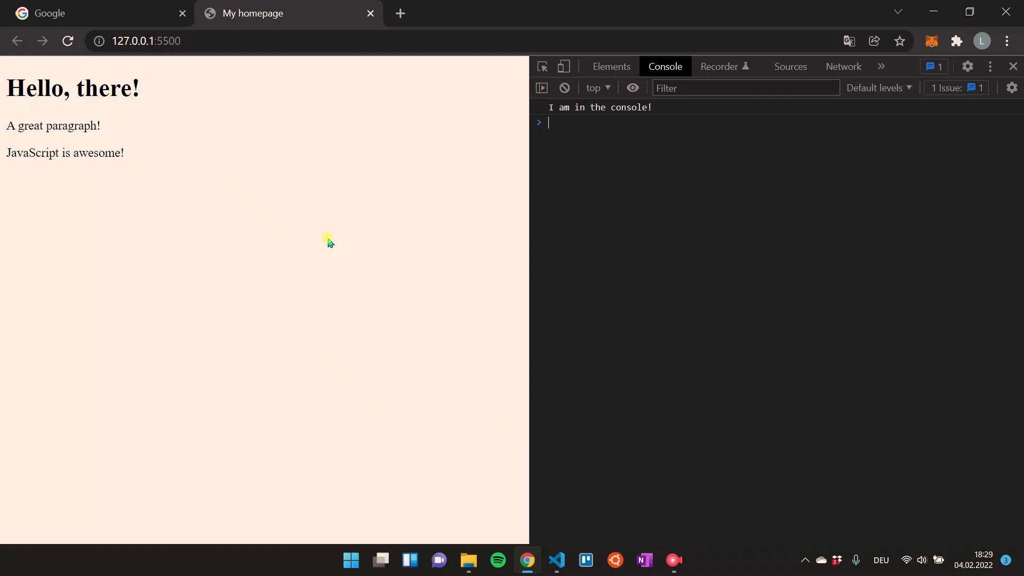
mouse_move(535, 217)
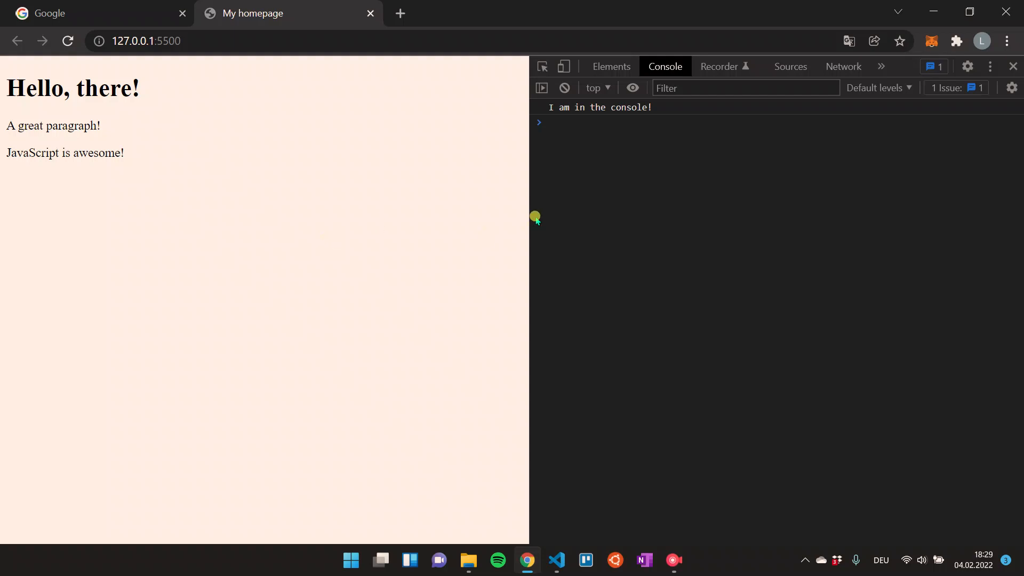
mouse_move(655, 113)
text(console.)
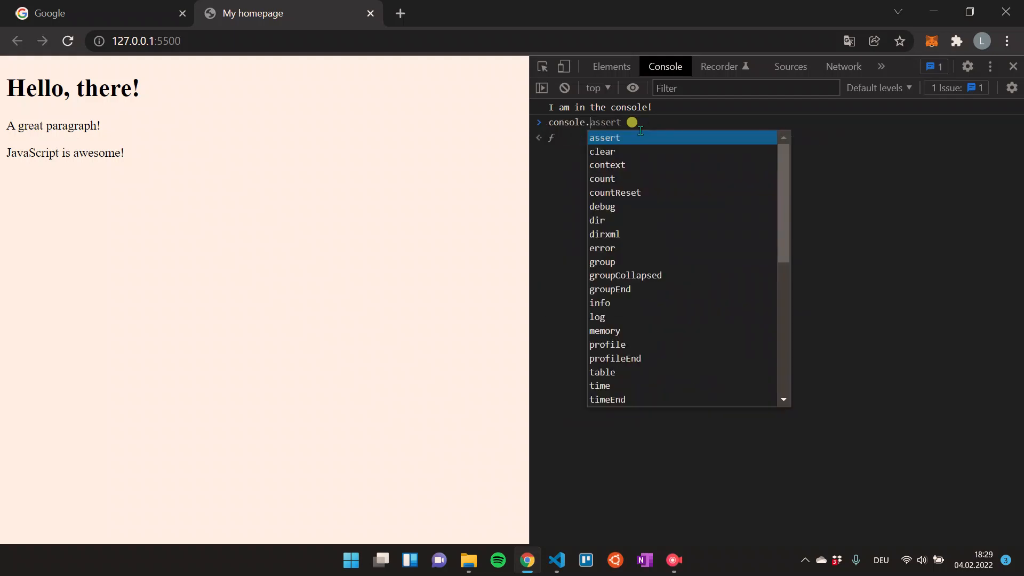
Enter console.log('Hi console!'); in Chrome's console, then return to VS Code.
text(log('Hi console!');)
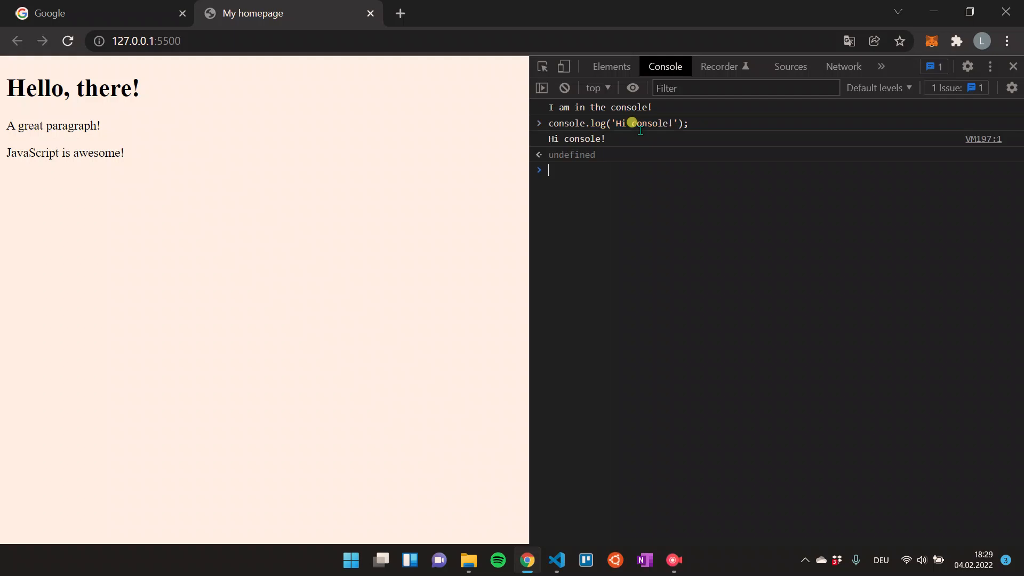
mouse_move(633, 184)
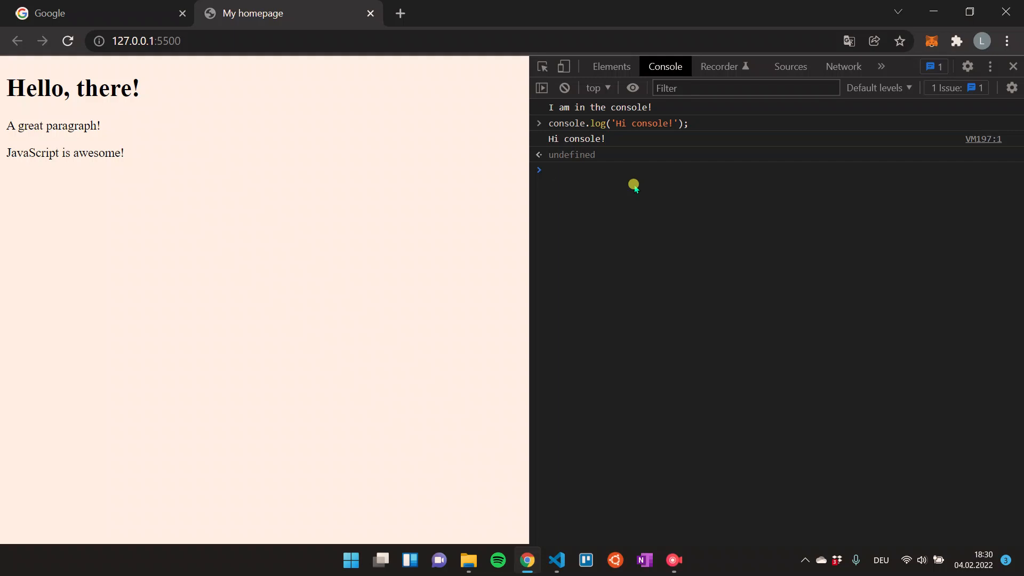
mouse_move(548, 350)
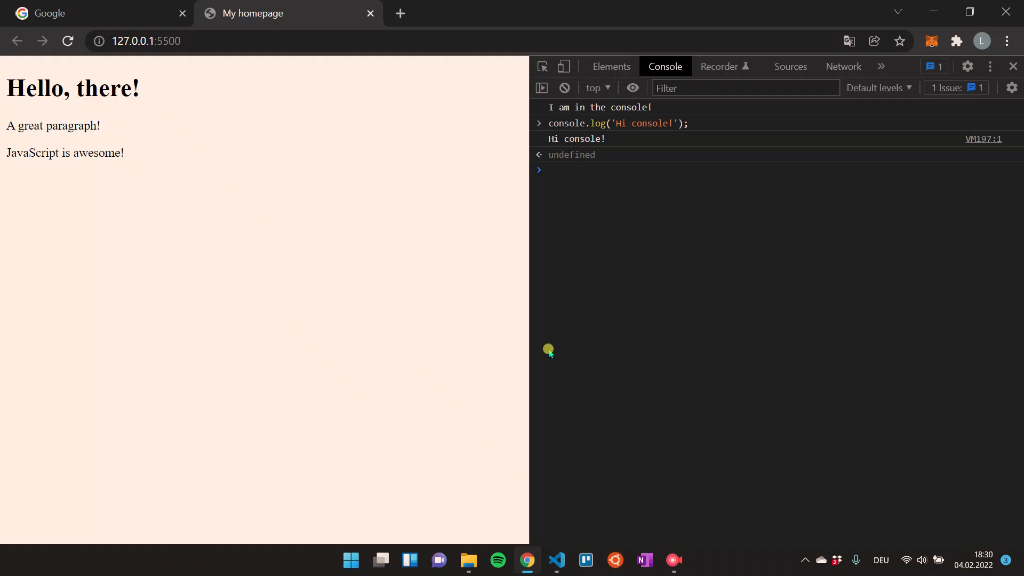
click(555, 560)
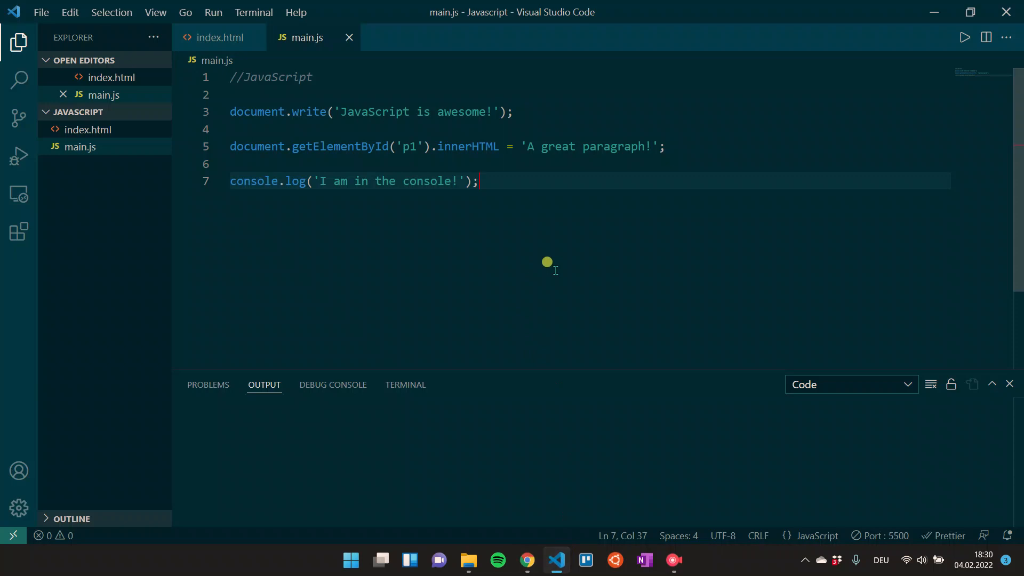
Search the Extensions view for code runner and show the Code Runner extension page.
click(18, 231)
text(code runner)
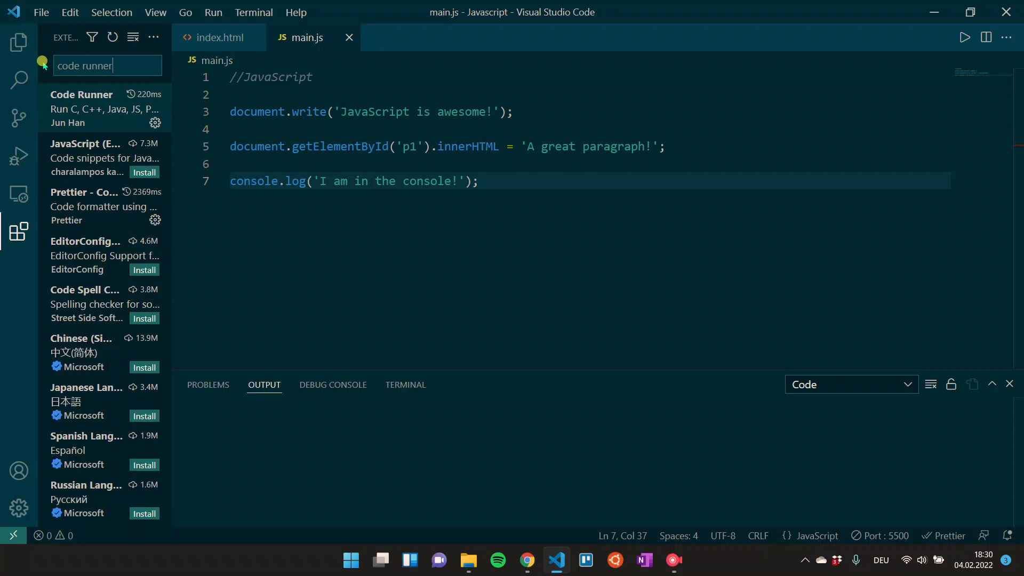
click(81, 108)
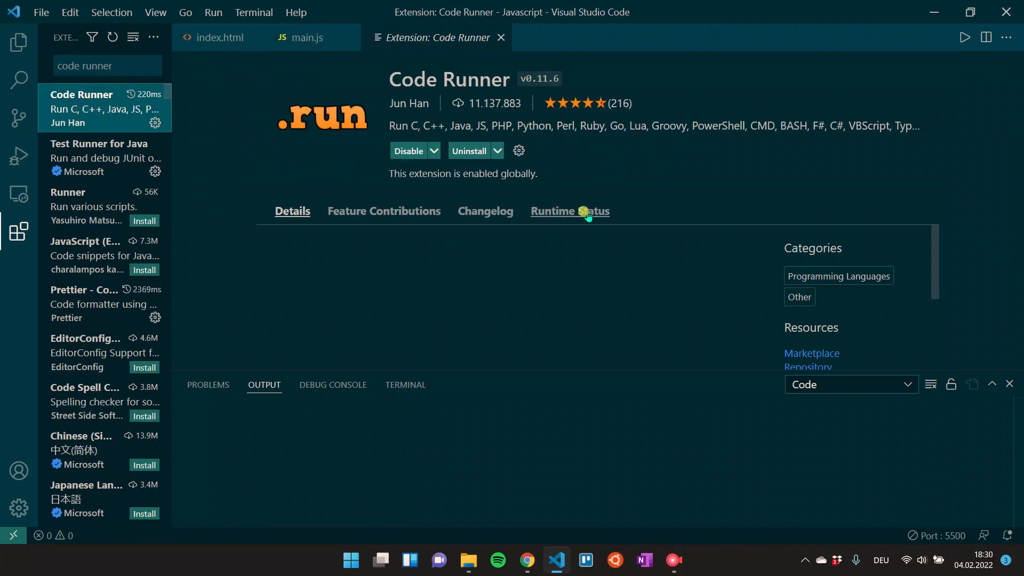
click(292, 211)
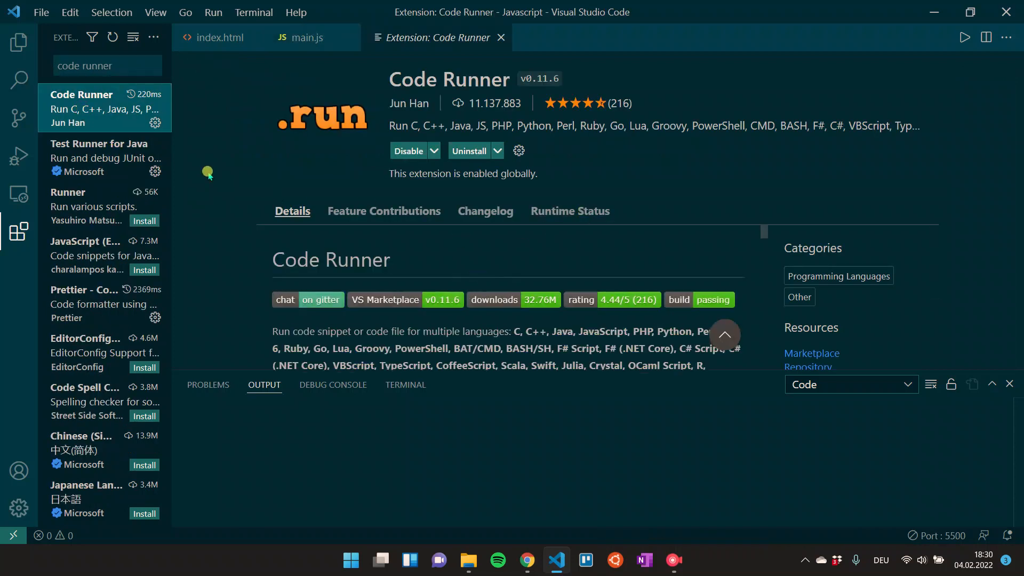
mouse_move(230, 208)
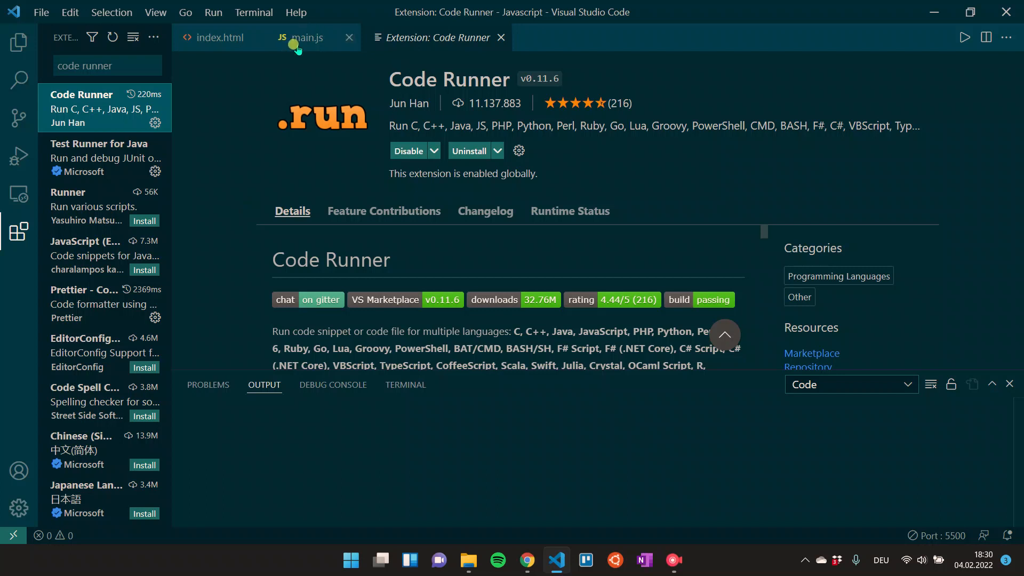
Delete the document.write and getElementById lines from main.js, keeping console.log, and save.
click(304, 37)
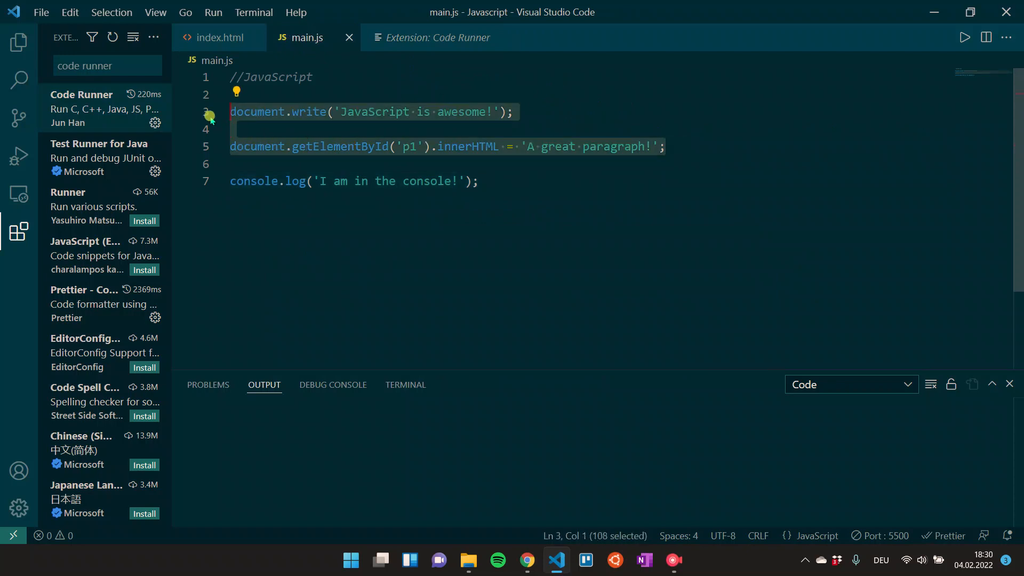
key(Delete)
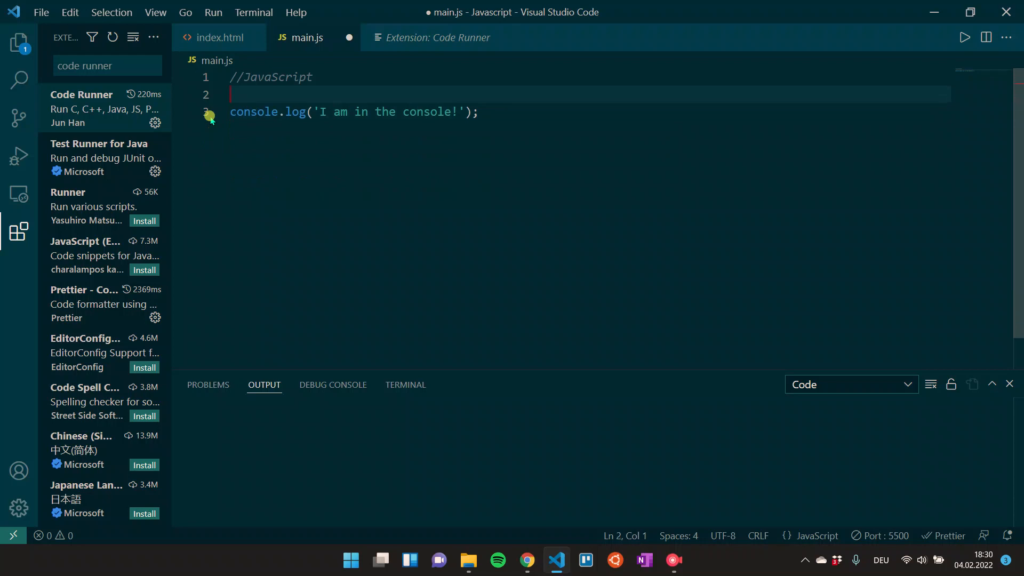
key(ctrl+s)
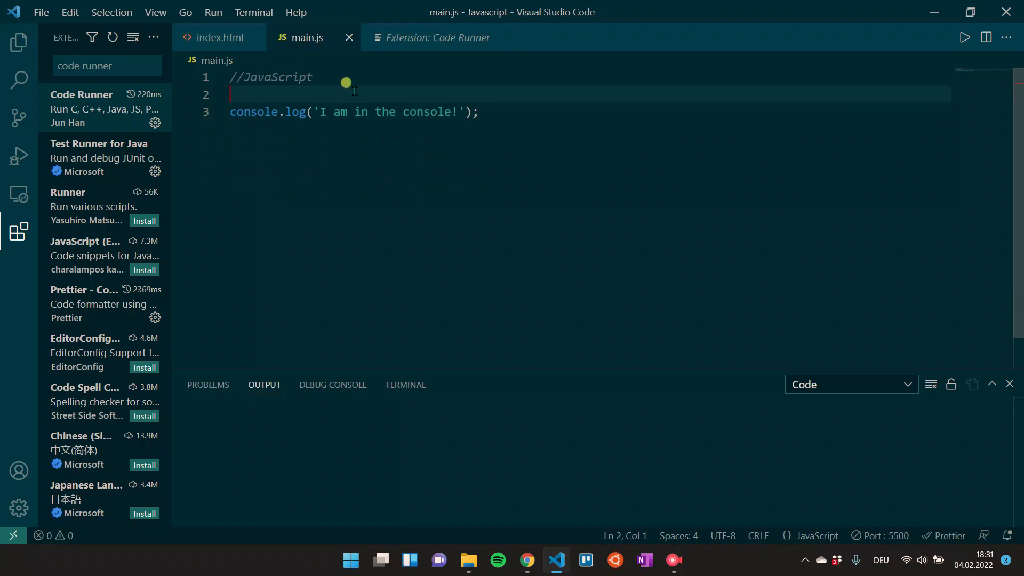
click(480, 112)
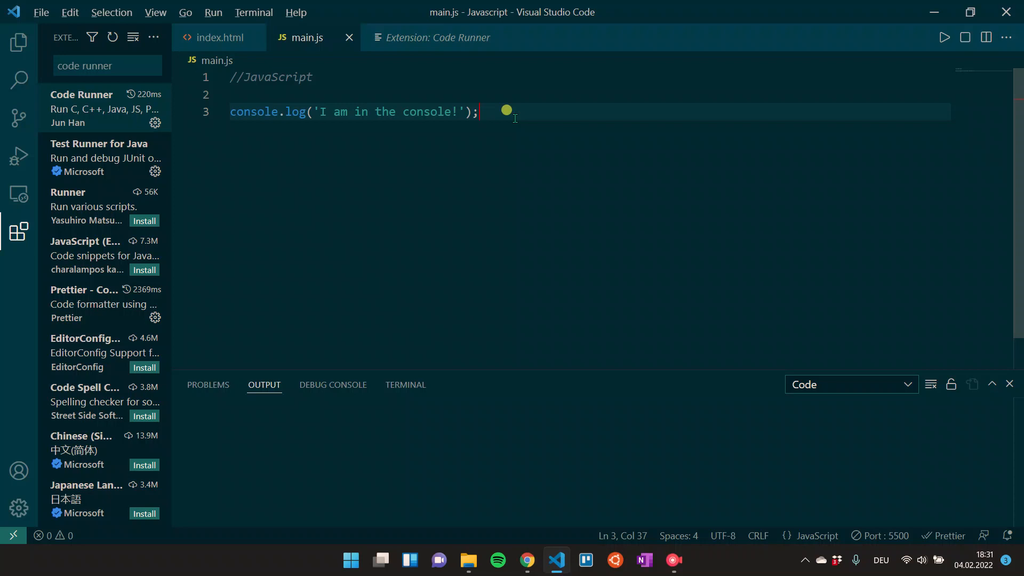
Run main.js with Code Runner so the Output panel prints 'I am in the console!'.
click(944, 37)
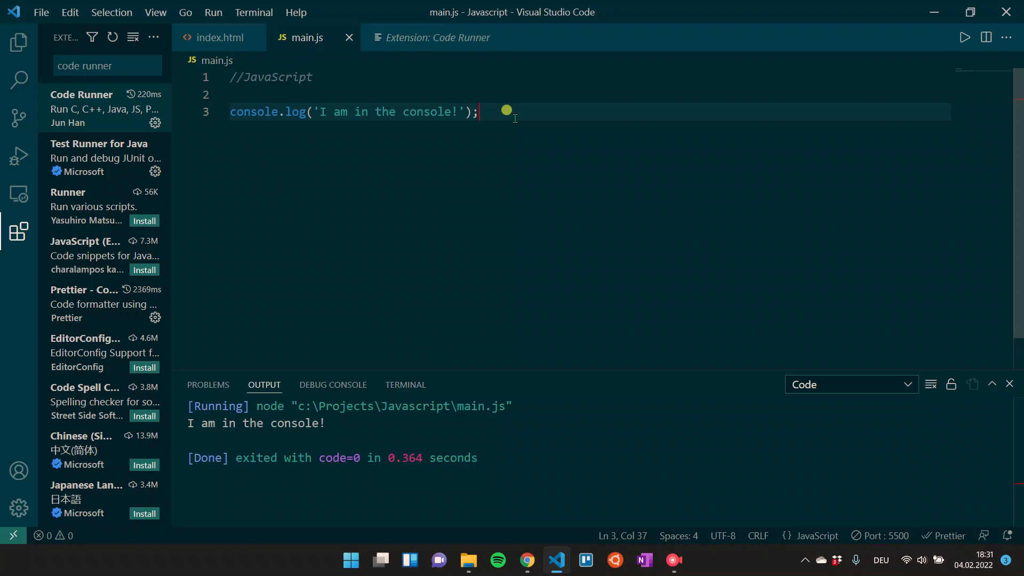
mouse_move(497, 462)
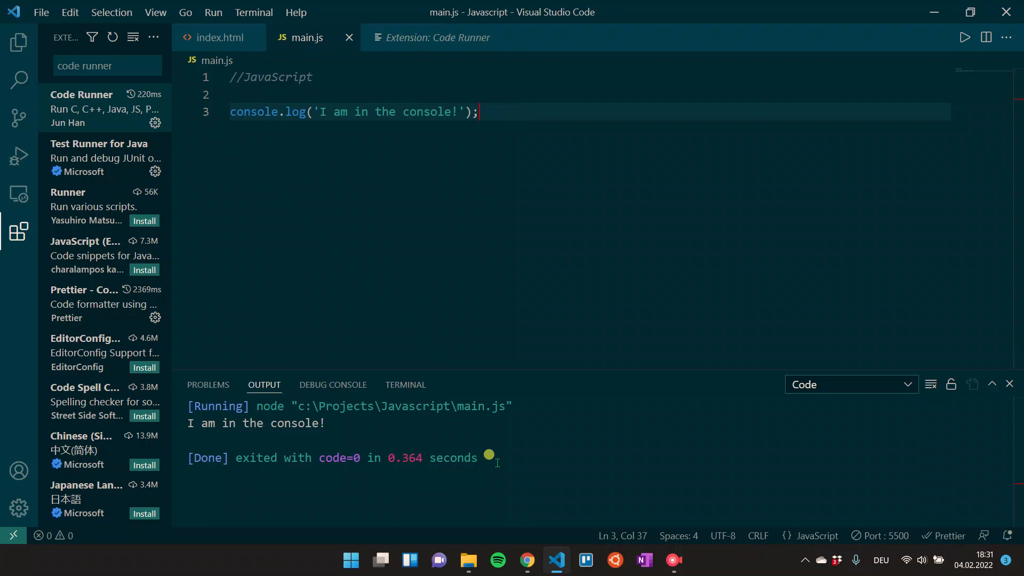
mouse_move(460, 449)
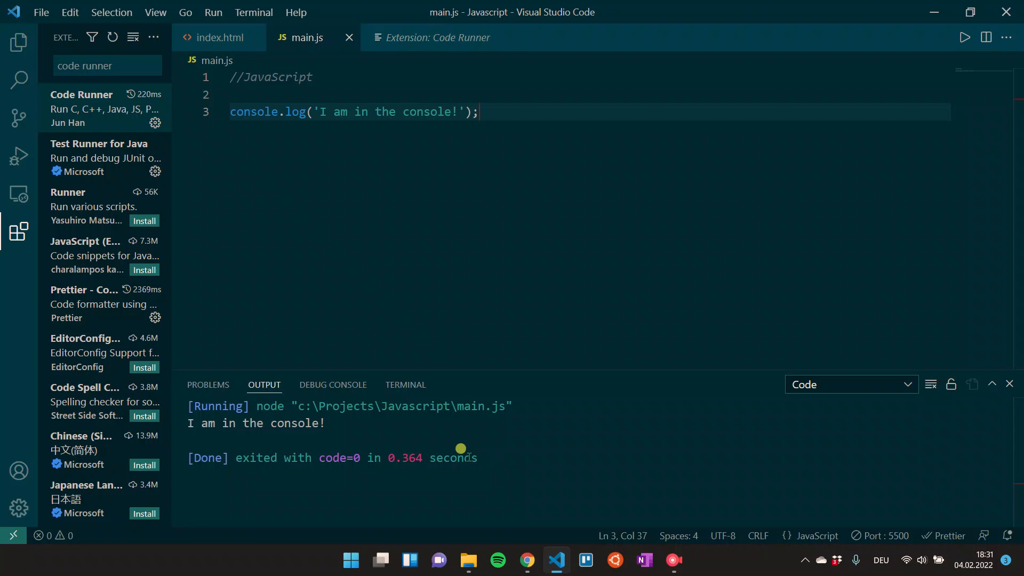
mouse_move(529, 107)
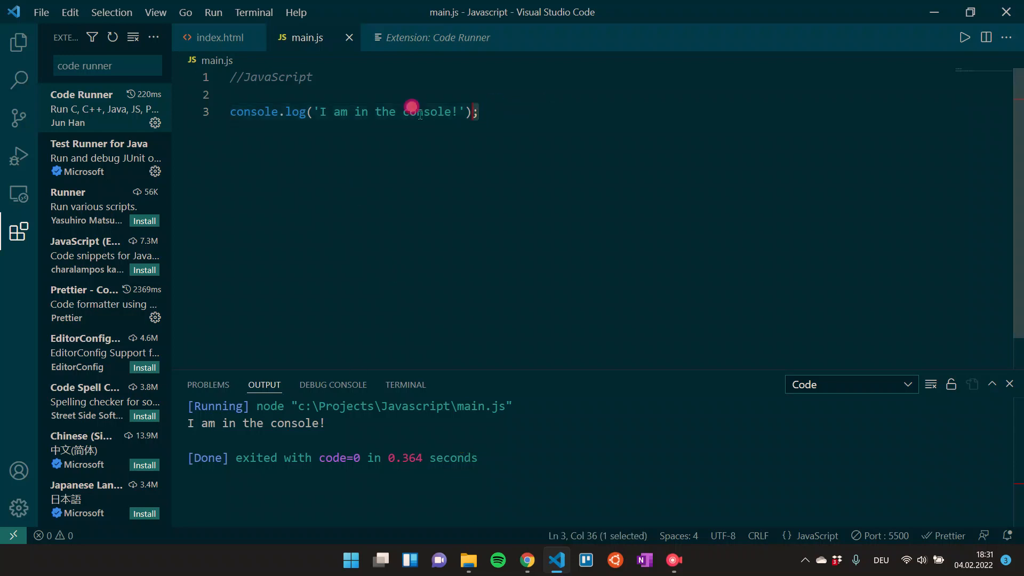
Add console.log('Hi console!'); on line 5, save, and rerun so both messages print.
click(487, 112)
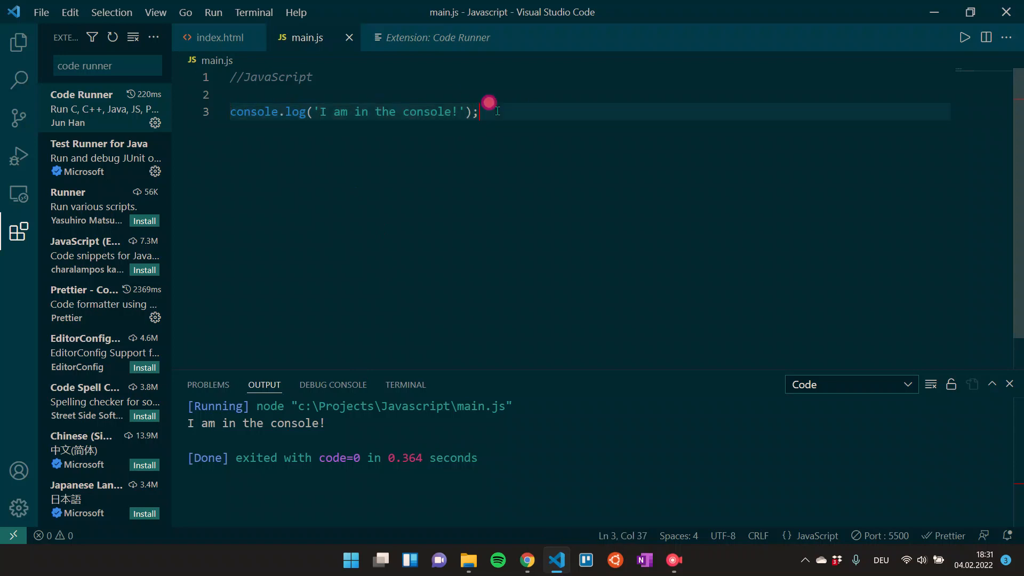
text(console.log('I am in the console!');)
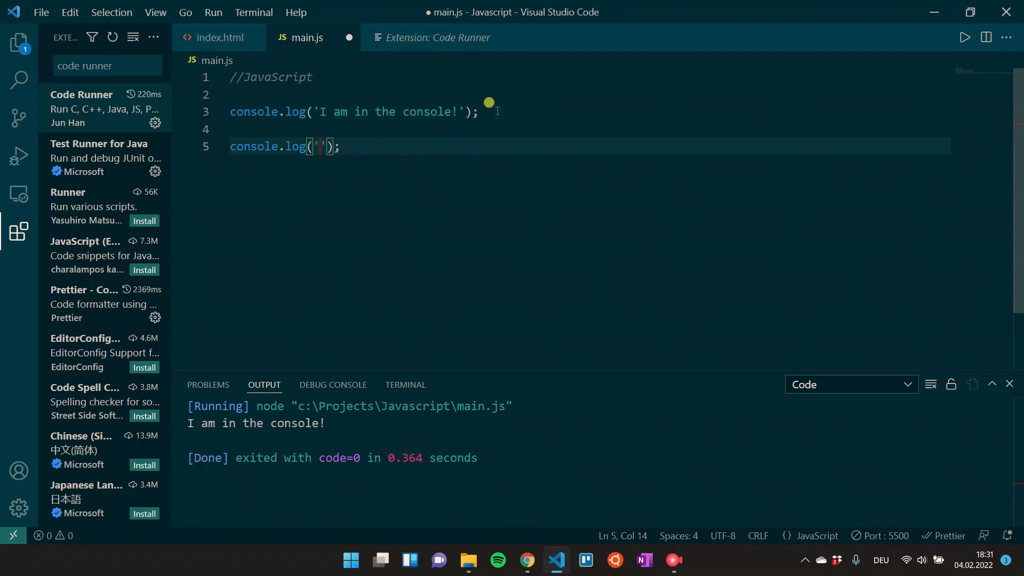
text(Hi console!)
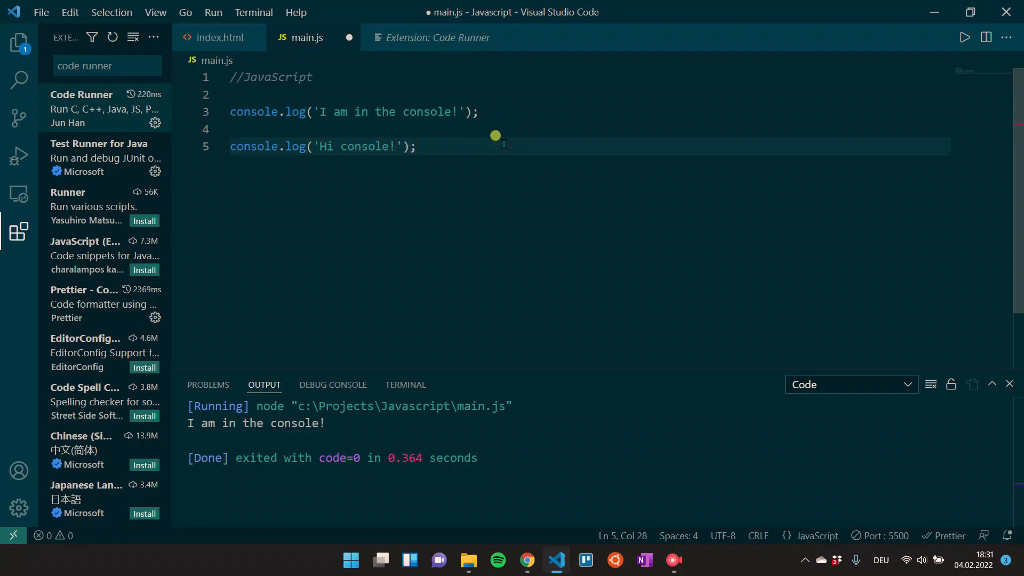
key(ctrl+s)
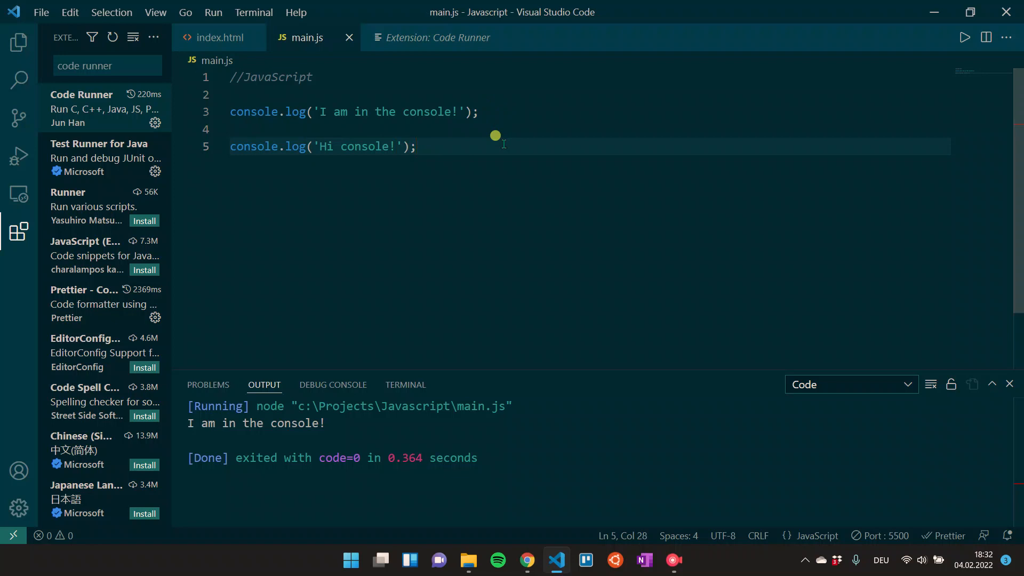
mouse_move(543, 254)
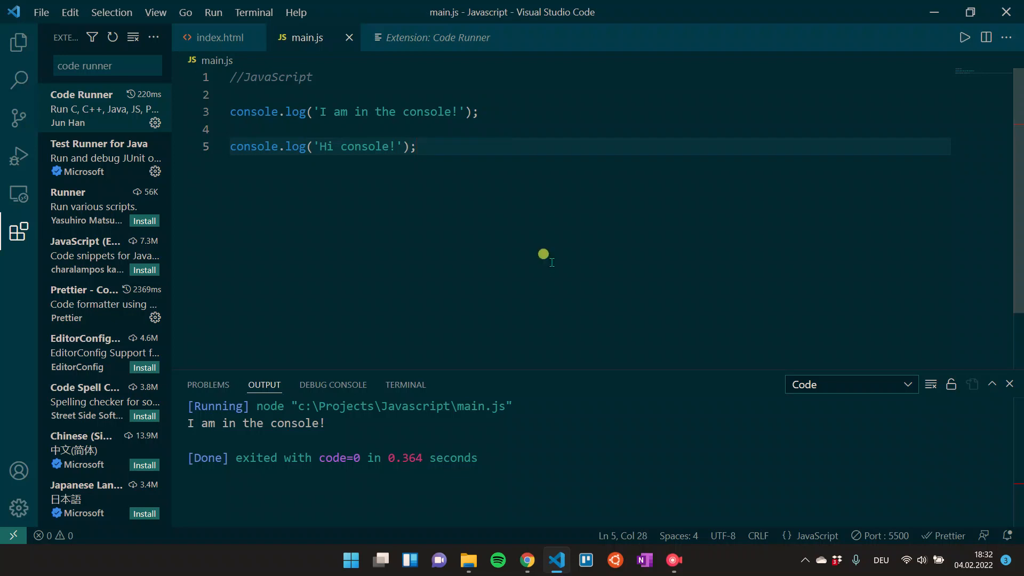
click(964, 38)
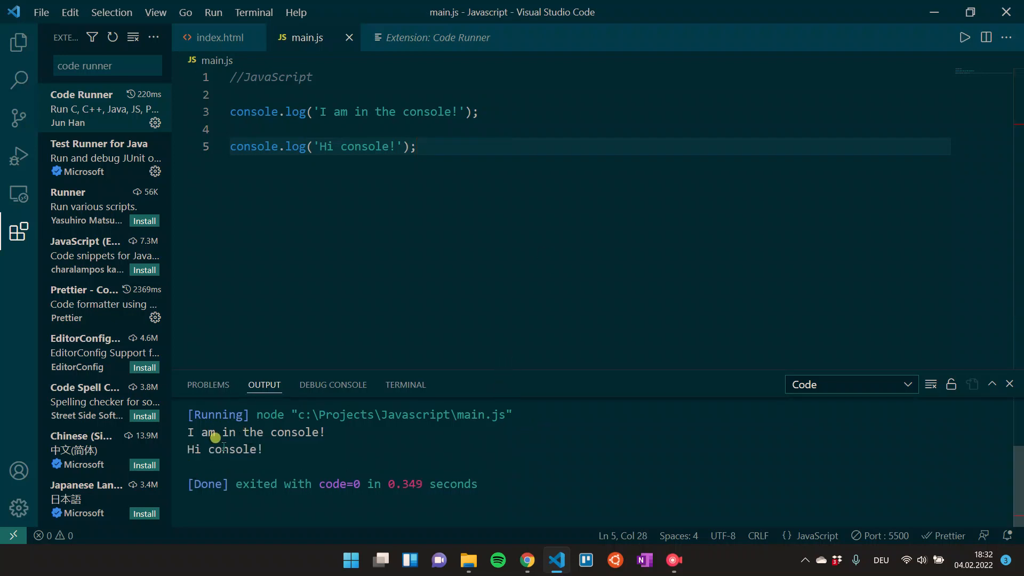
mouse_move(265, 449)
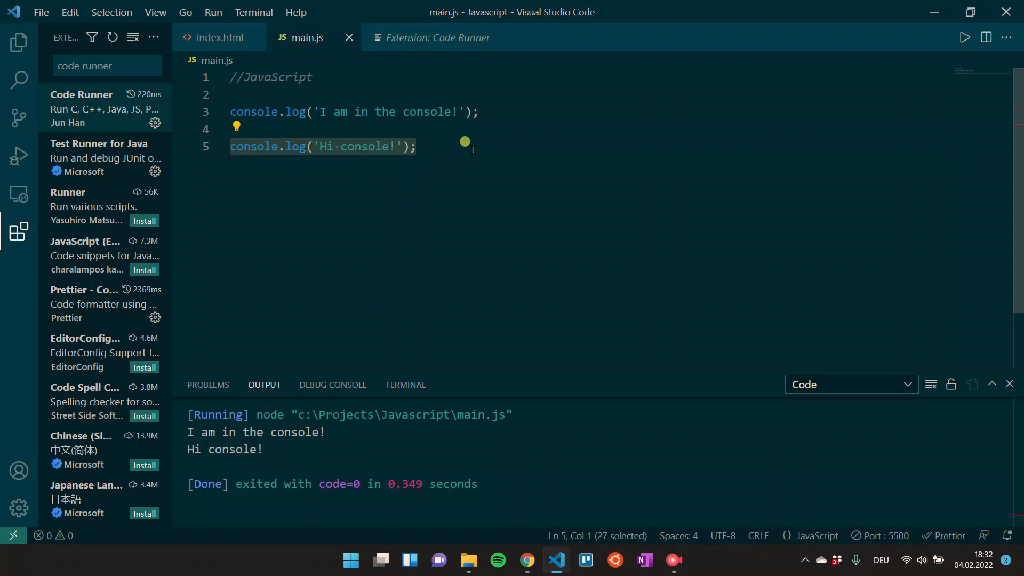
Run only the selected Hi console! line with Code Runner so just that message prints.
click(964, 38)
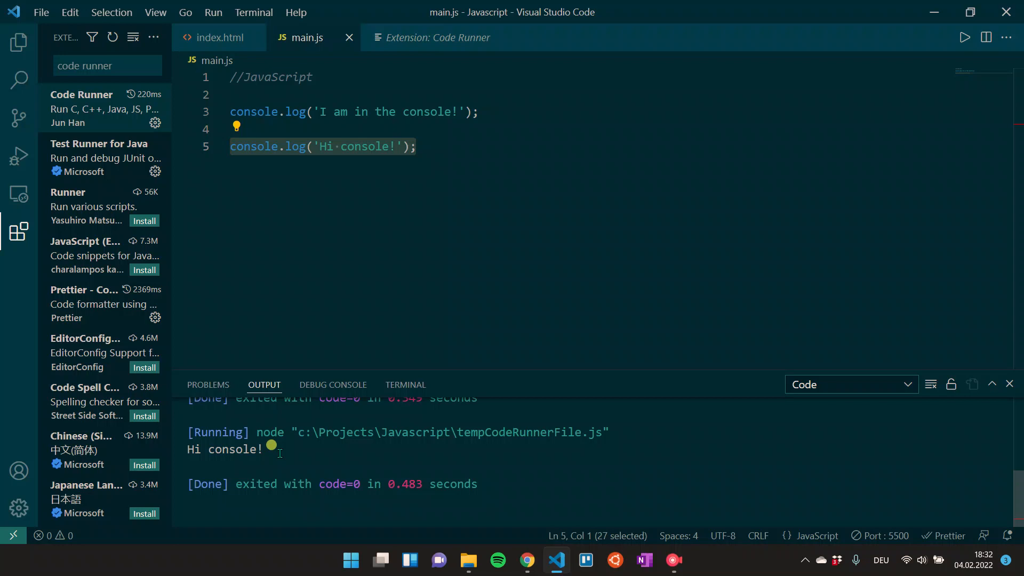
mouse_move(804, 223)
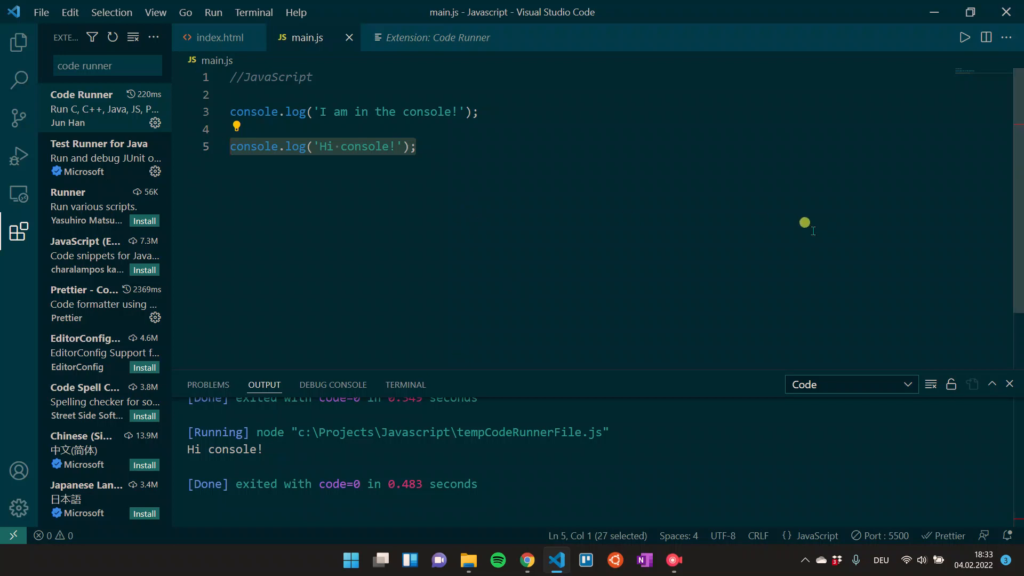
mouse_move(981, 230)
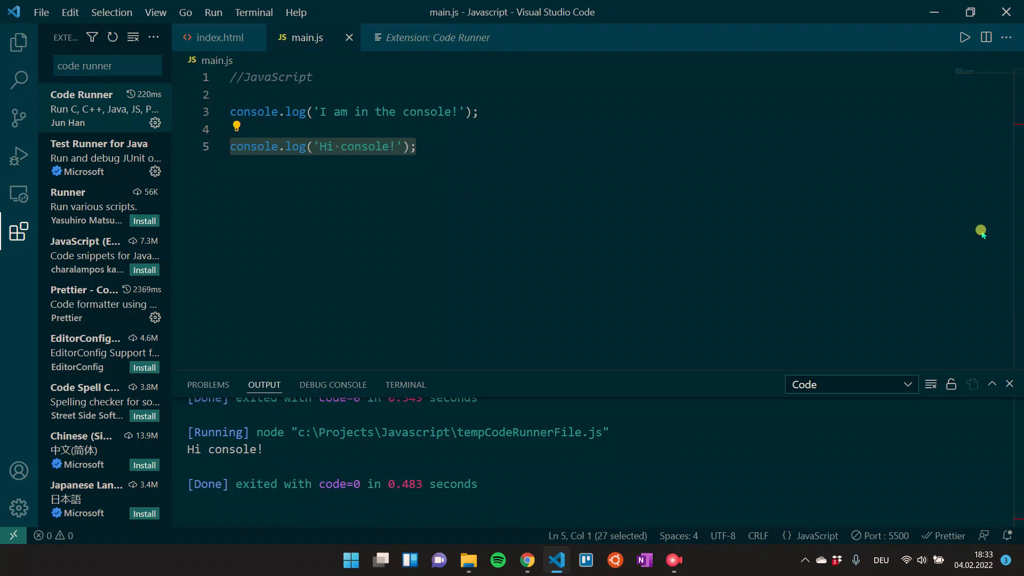